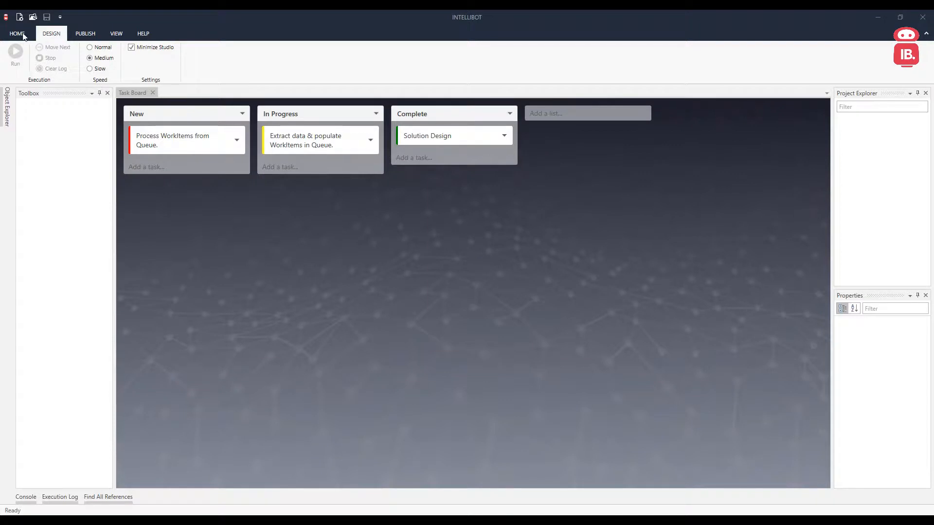
# - Create a new RPA project named 'key value pair' from the HOME New menu
pyautogui.click(17, 33)
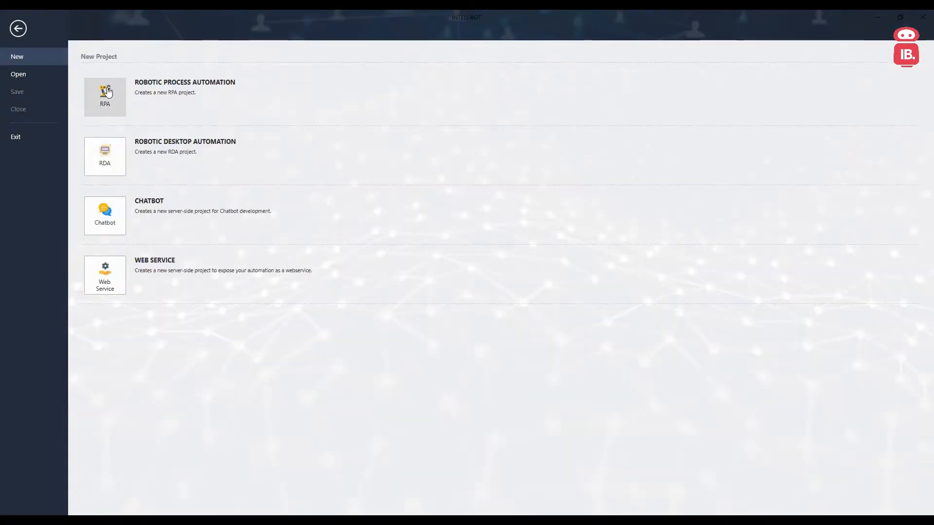
pyautogui.click(105, 96)
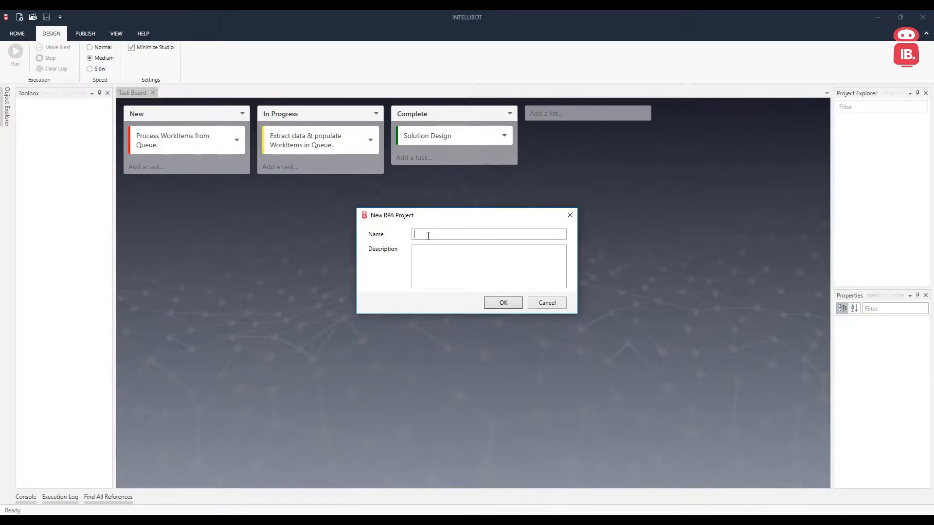
pyautogui.write('key val')
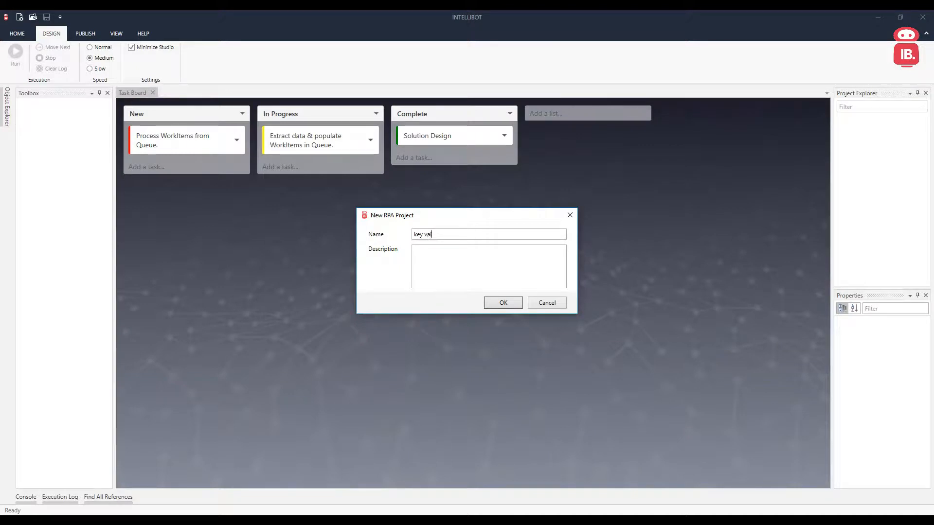
pyautogui.write('ue pair')
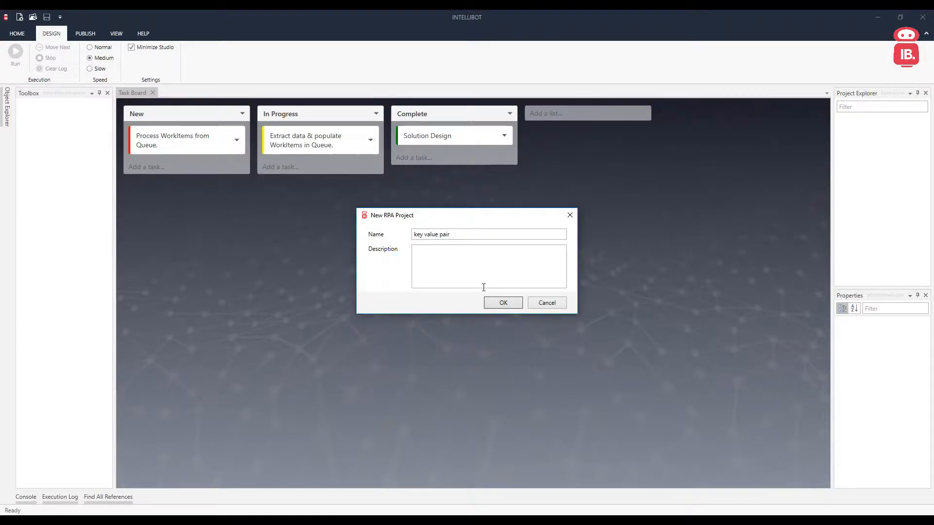
pyautogui.click(502, 302)
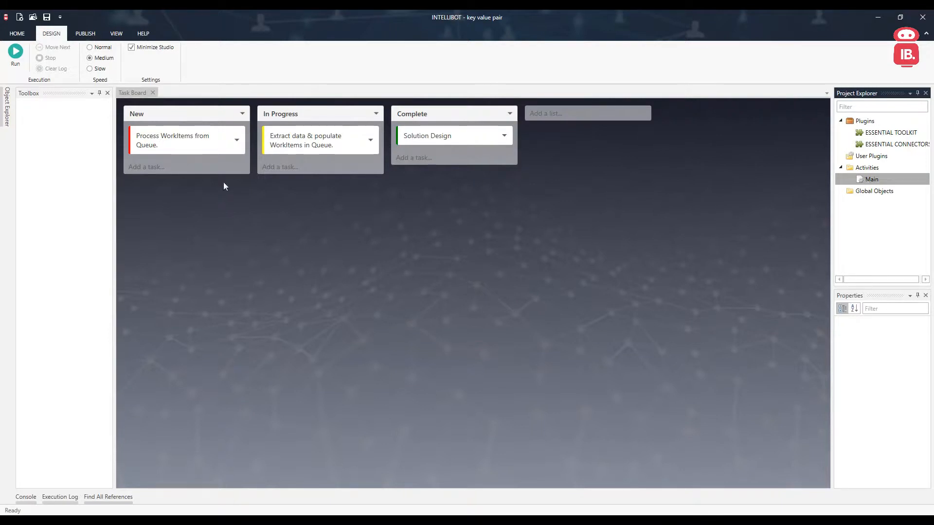
# - Open Main, add a KeyValuePair connector object IB_KeyValuePair_1 and browse its methods
pyautogui.doubleClick(871, 179)
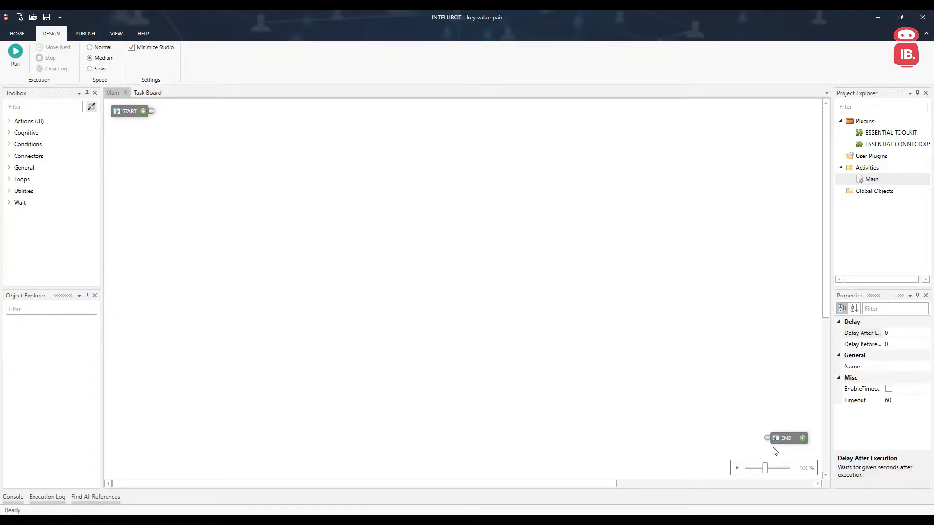
pyautogui.moveTo(75, 168)
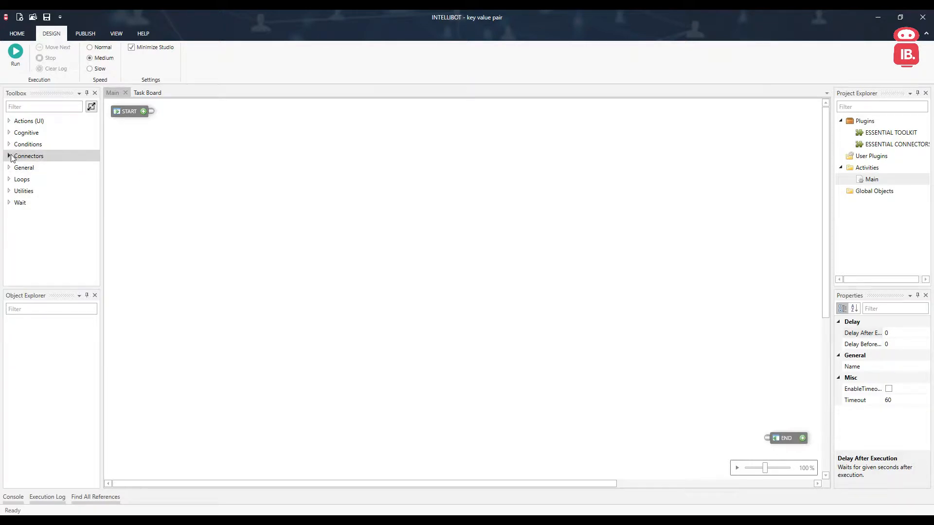
pyautogui.click(28, 156)
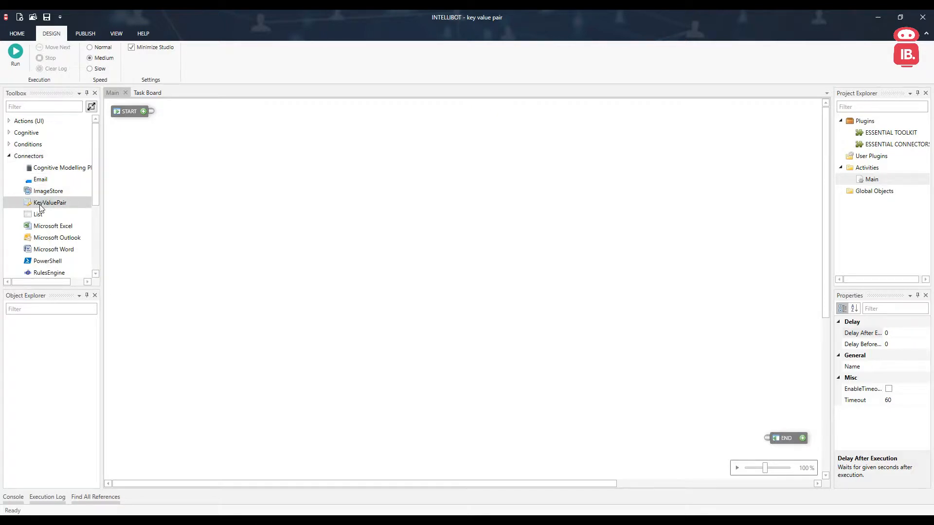
pyautogui.moveTo(47, 207)
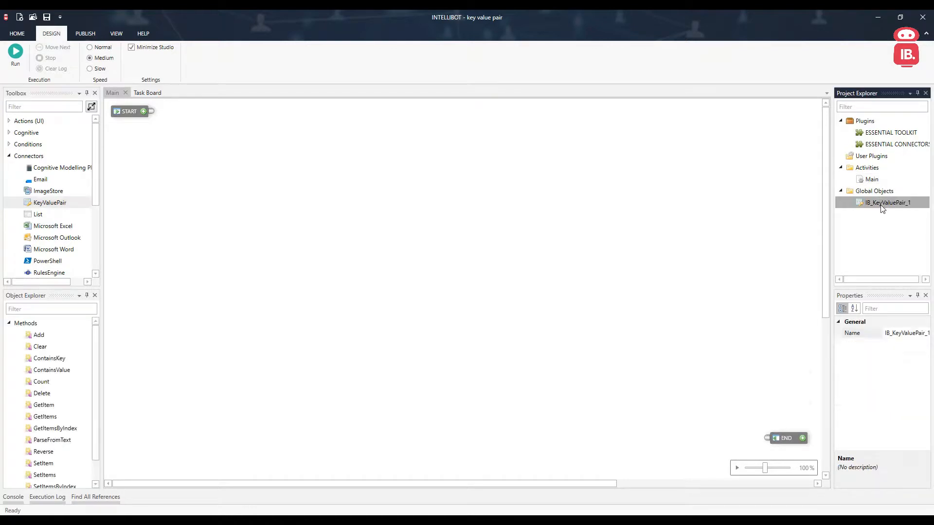
pyautogui.click(39, 346)
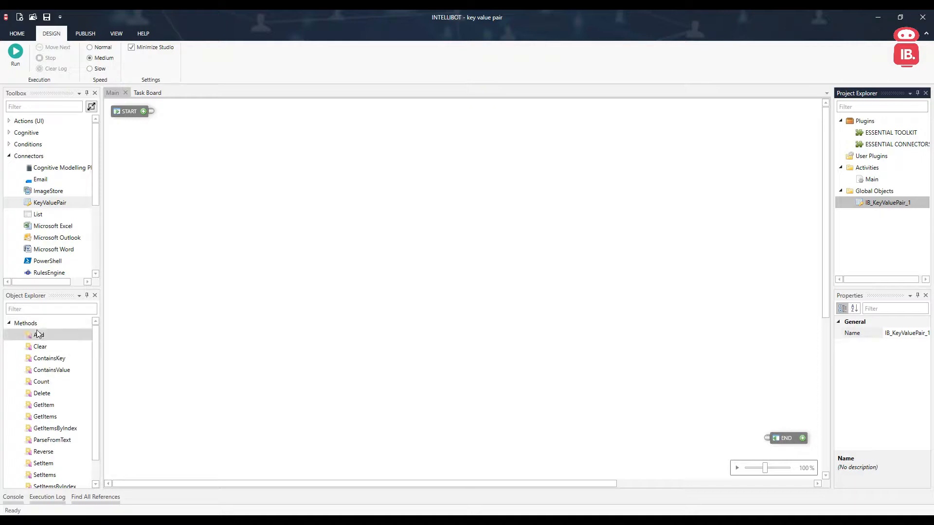
pyautogui.scroll(-3)
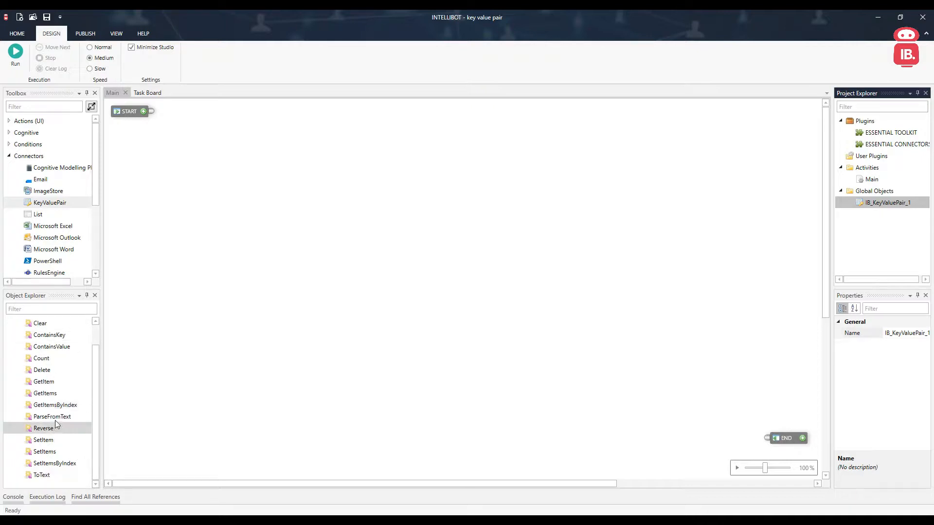
pyautogui.moveTo(52, 416)
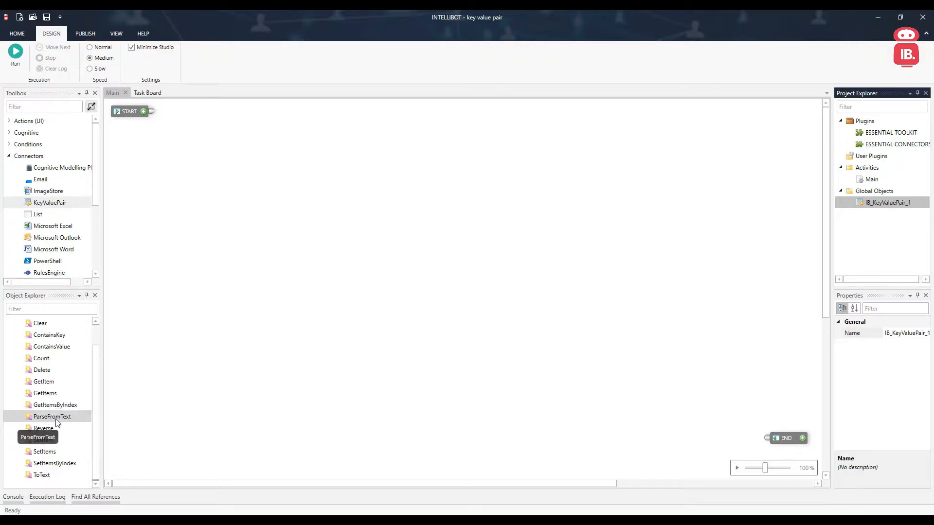
pyautogui.moveTo(249, 356)
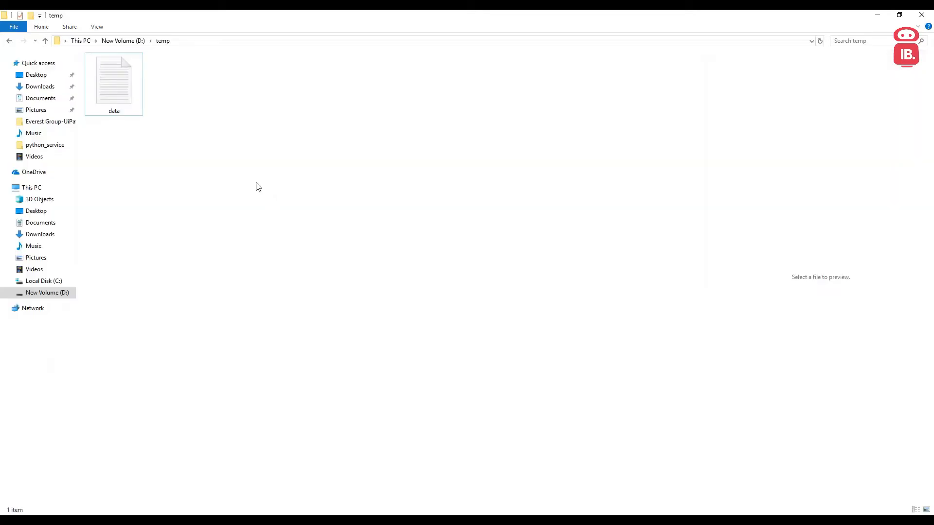
# - Preview the data text file in D:\temp and bring up its context options
pyautogui.click(114, 79)
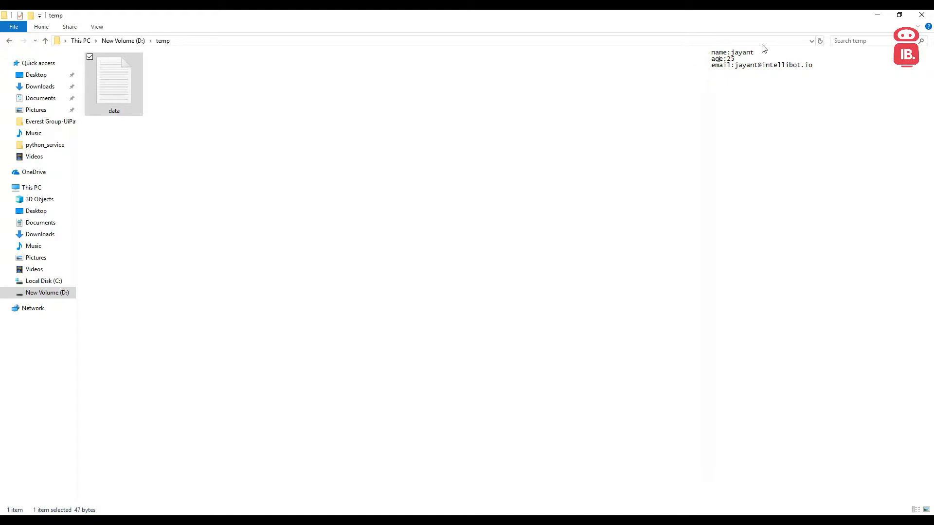
pyautogui.moveTo(757, 78)
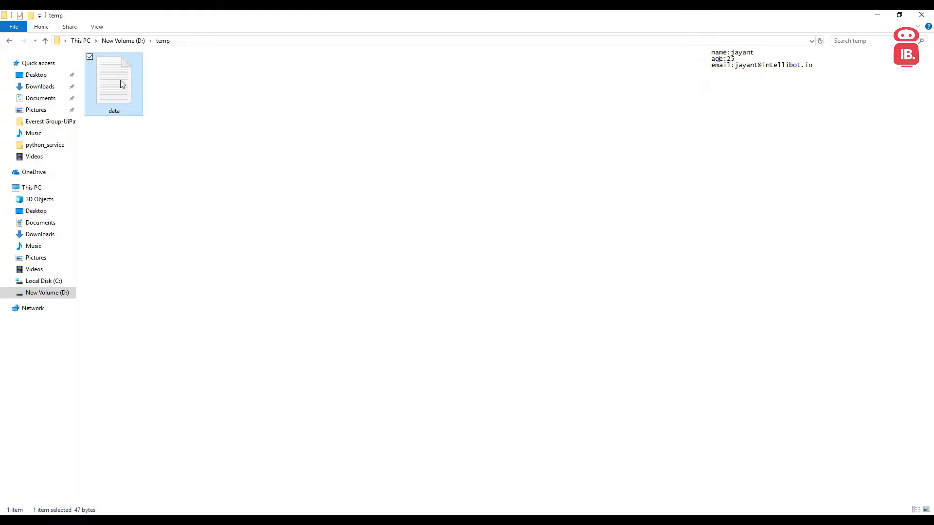
pyautogui.rightClick(114, 81)
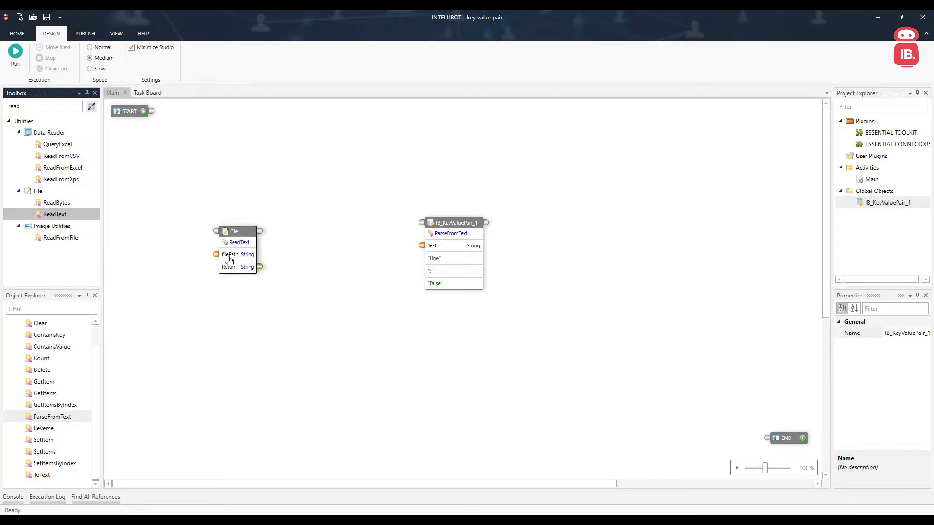
# - Point ReadText at D:\temp\data.txt, run from that step and preview its returned text
pyautogui.click(237, 231)
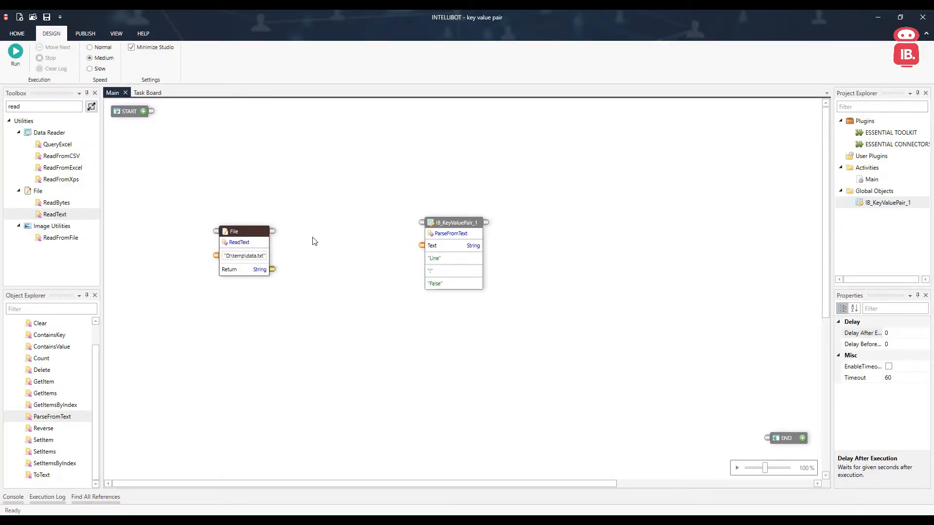
pyautogui.rightClick(238, 231)
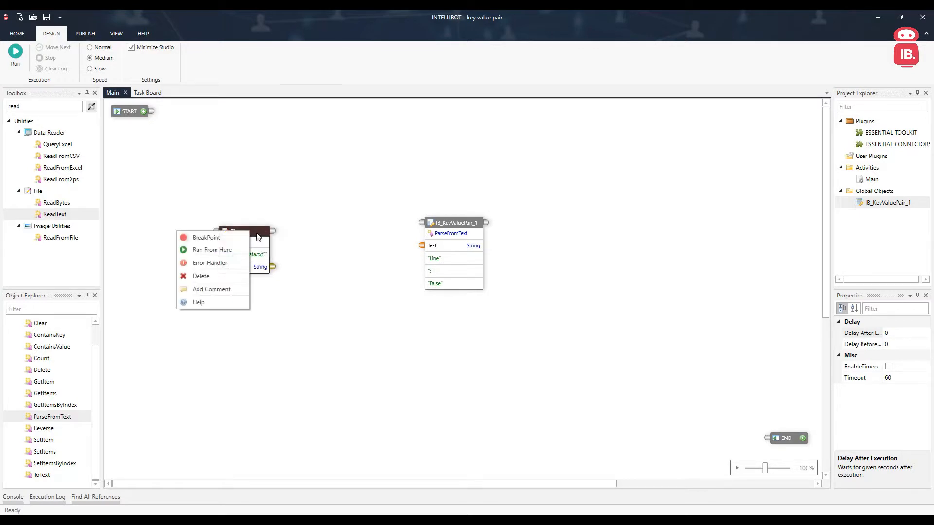
pyautogui.click(211, 250)
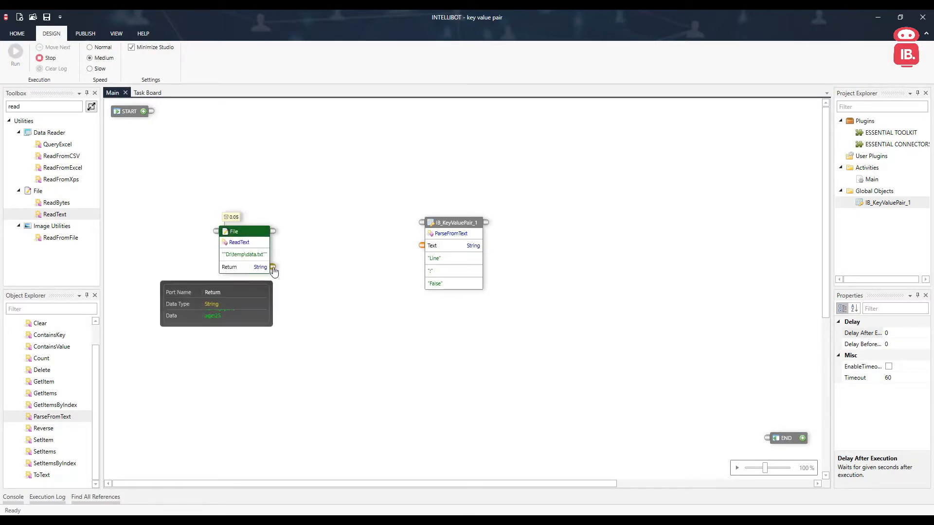
pyautogui.rightClick(272, 266)
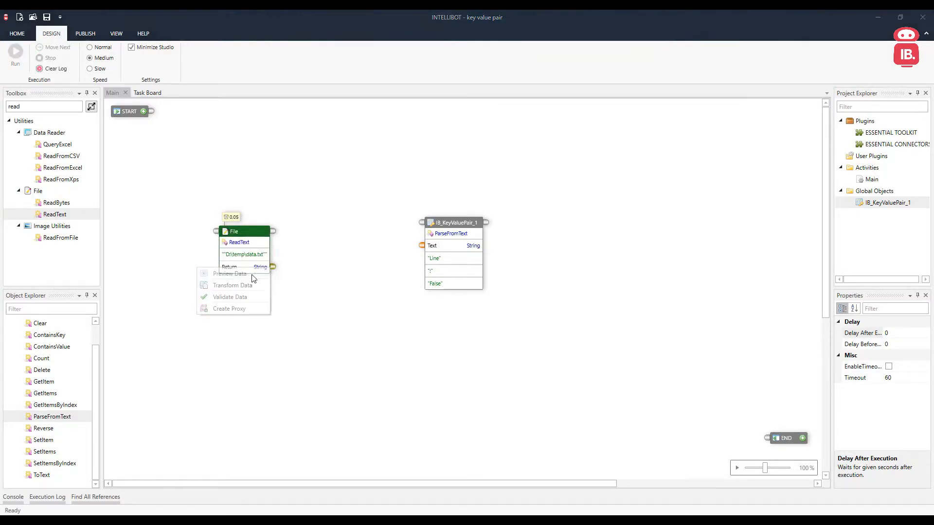
pyautogui.click(331, 240)
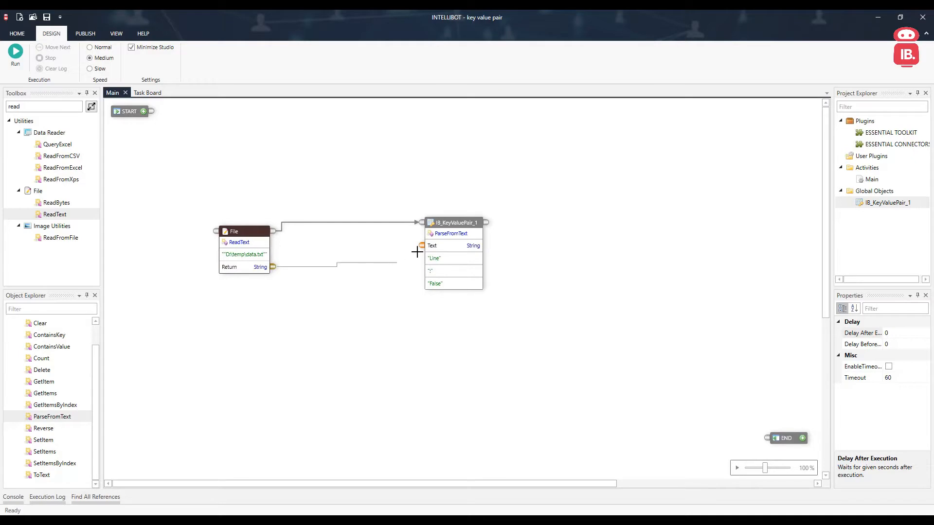
pyautogui.moveTo(447, 265)
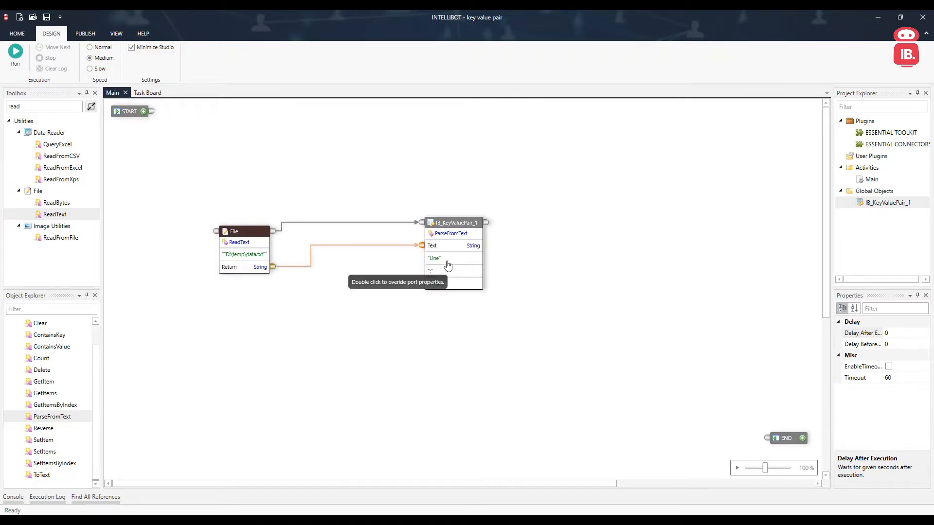
pyautogui.moveTo(445, 259)
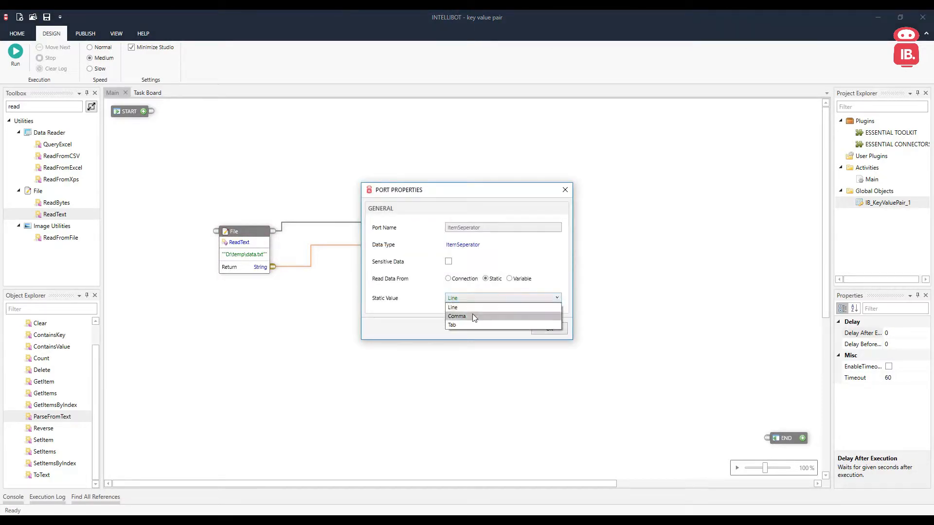
pyautogui.moveTo(452, 324)
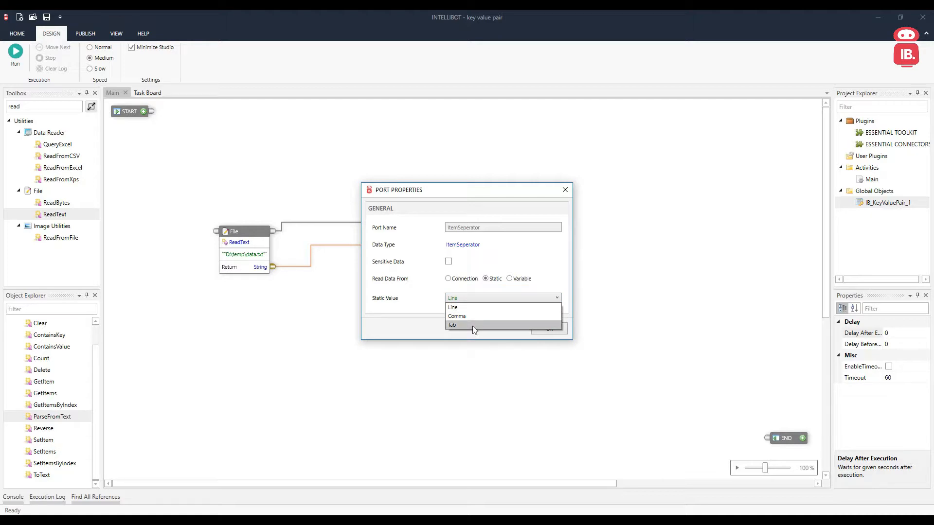
pyautogui.moveTo(483, 337)
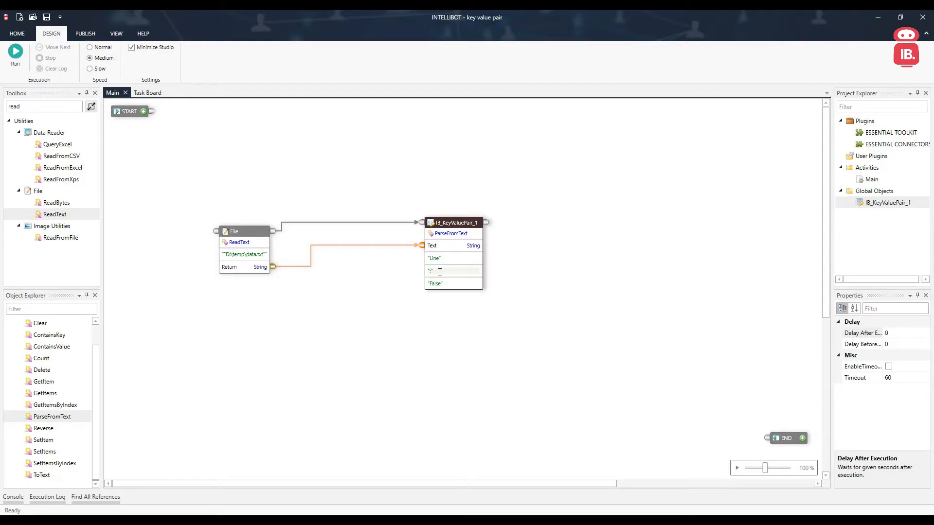
pyautogui.moveTo(454, 283)
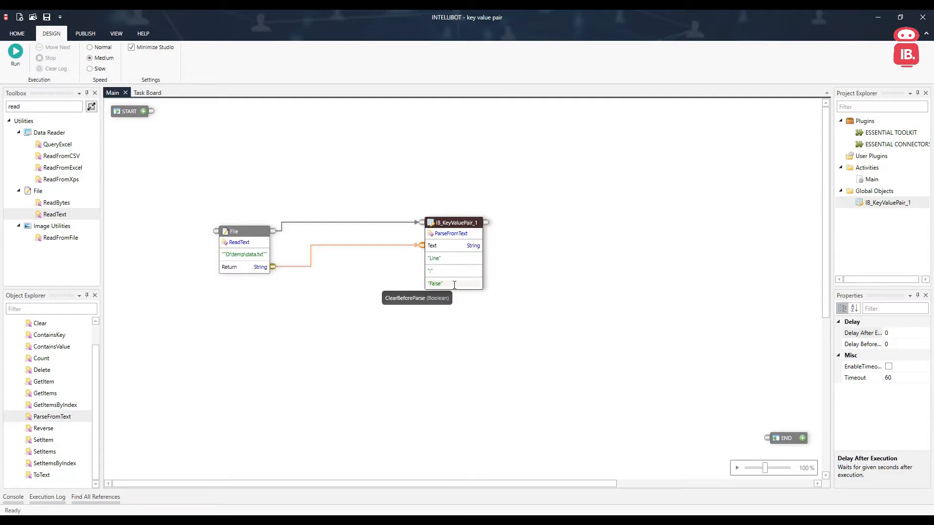
pyautogui.moveTo(323, 271)
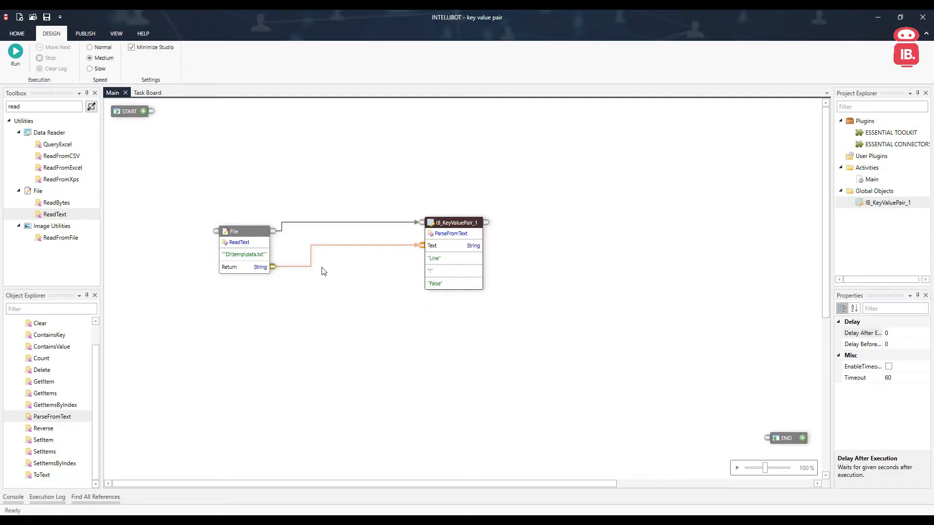
pyautogui.moveTo(284, 286)
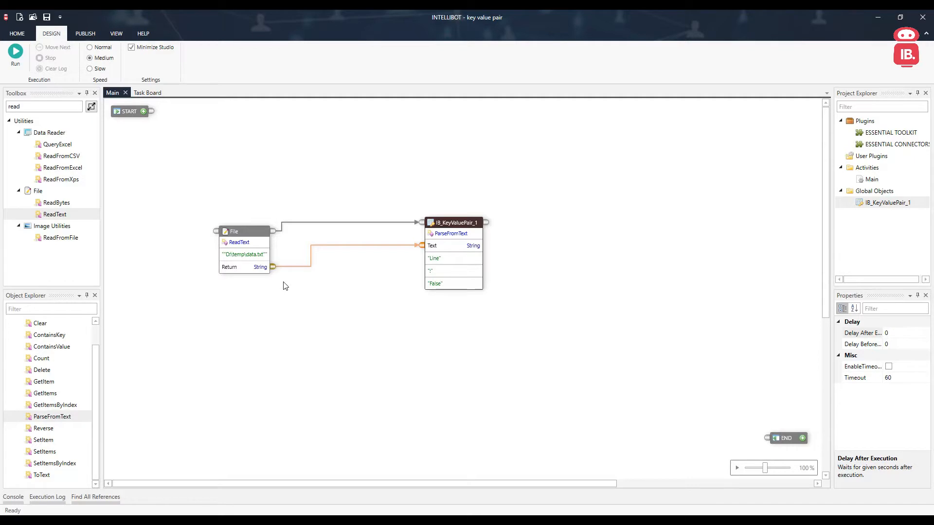
# - Set the ParseFromText item separator to Line, leaving ClearBeforeParse False
pyautogui.click(887, 203)
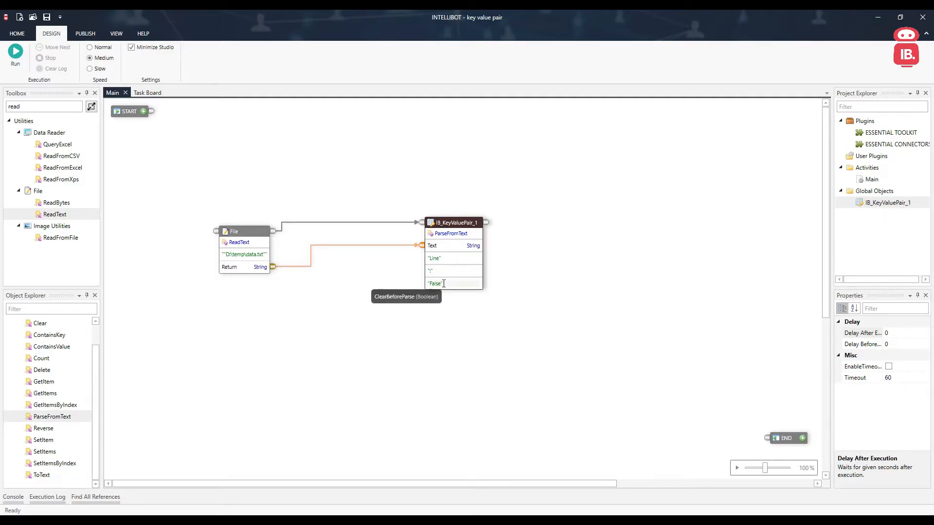
pyautogui.moveTo(423, 280)
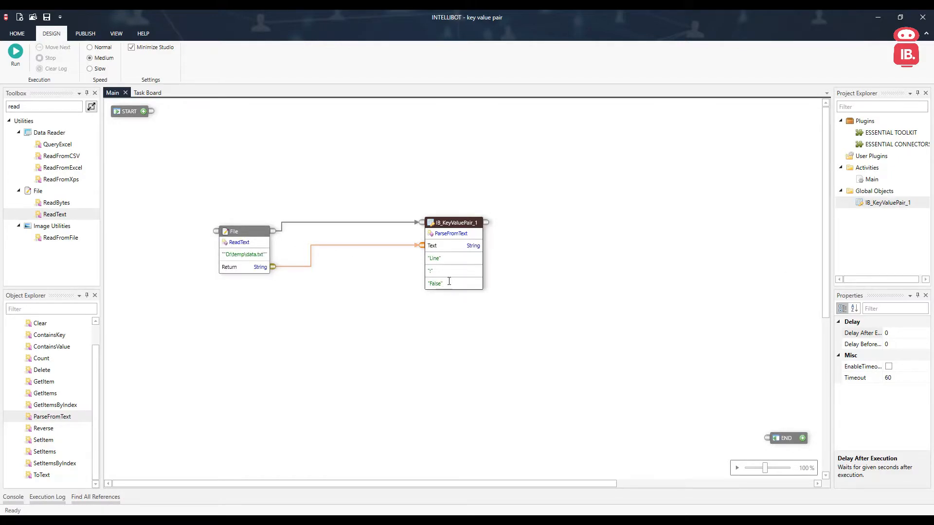
# - Run the read and parse steps, then run ToText and preview the name, age and email pairs
pyautogui.rightClick(235, 232)
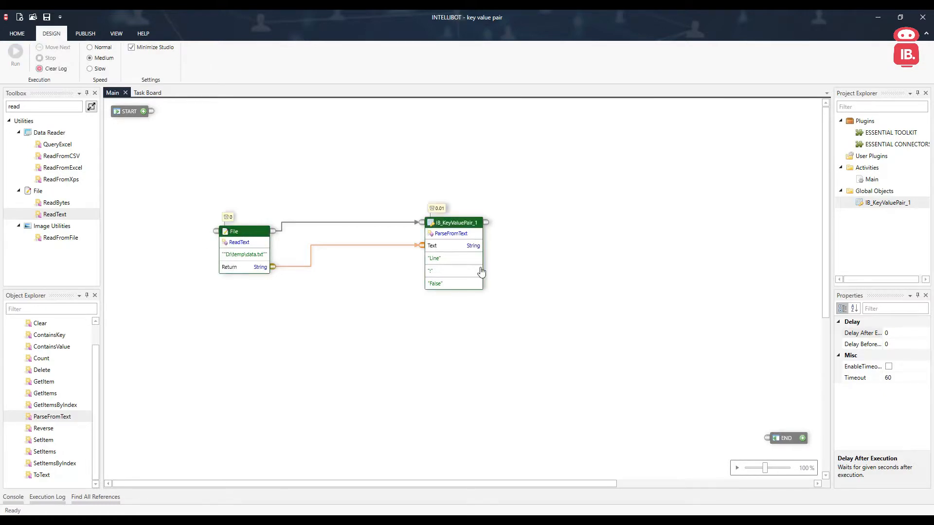
pyautogui.moveTo(138, 327)
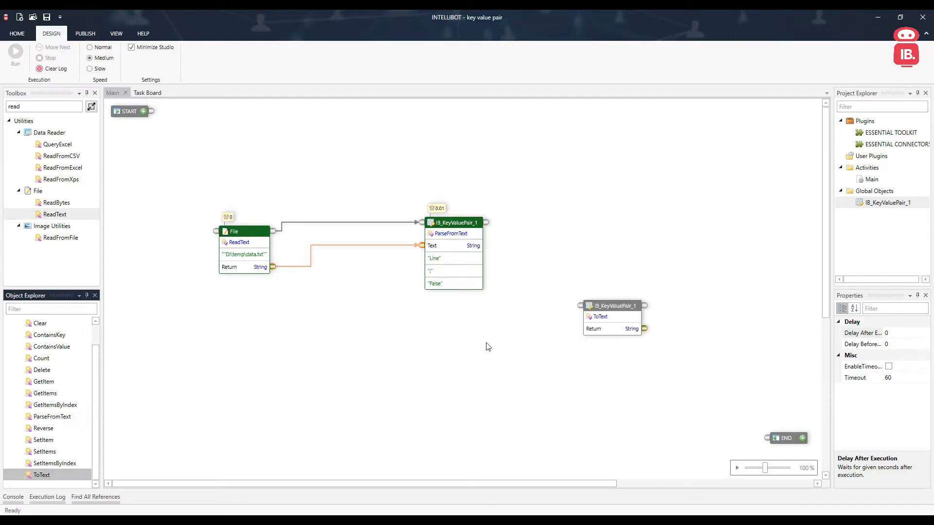
pyautogui.rightClick(611, 306)
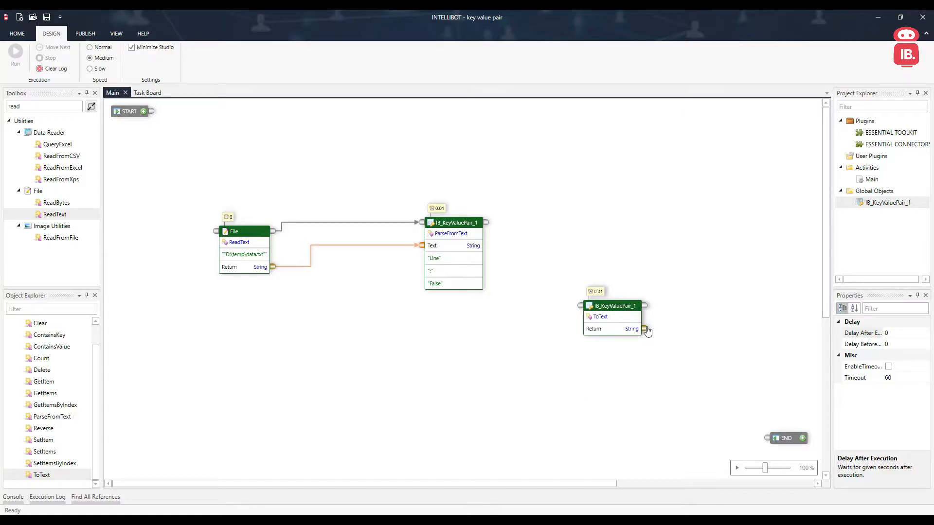
pyautogui.click(646, 329)
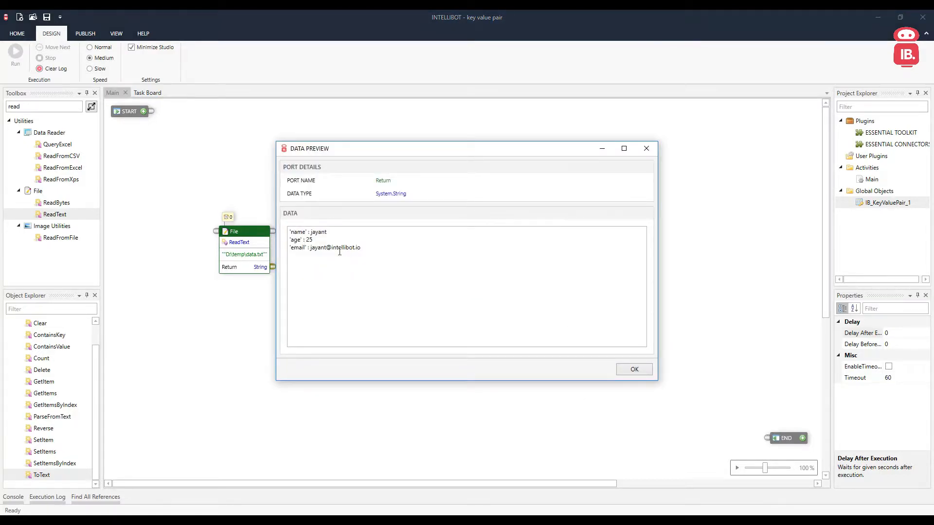
# - Add an Add step with key 'org' and static value 'Intellibot'
pyautogui.click(633, 369)
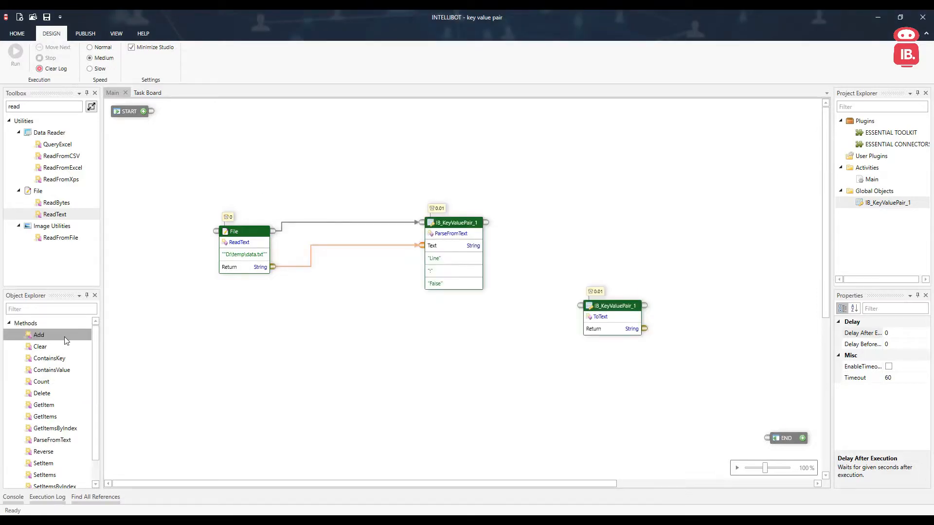
pyautogui.moveTo(244, 354)
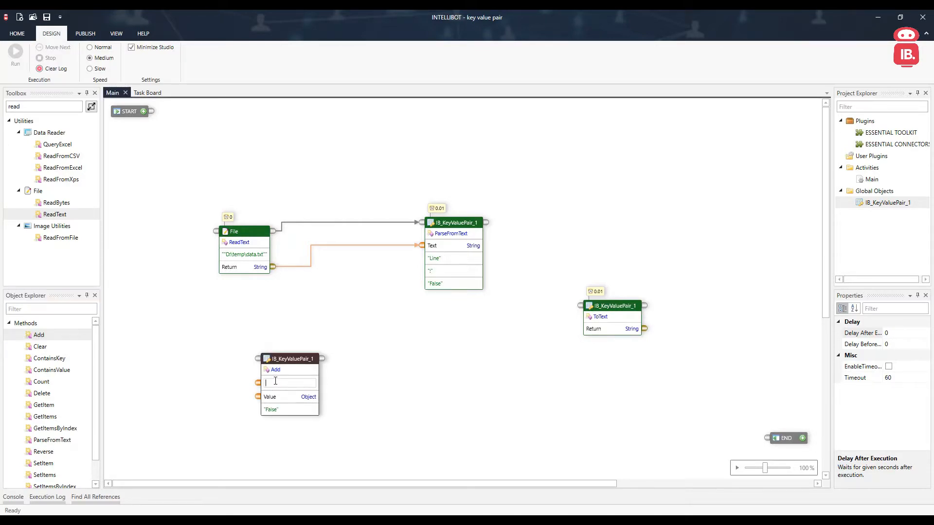
pyautogui.write('d')
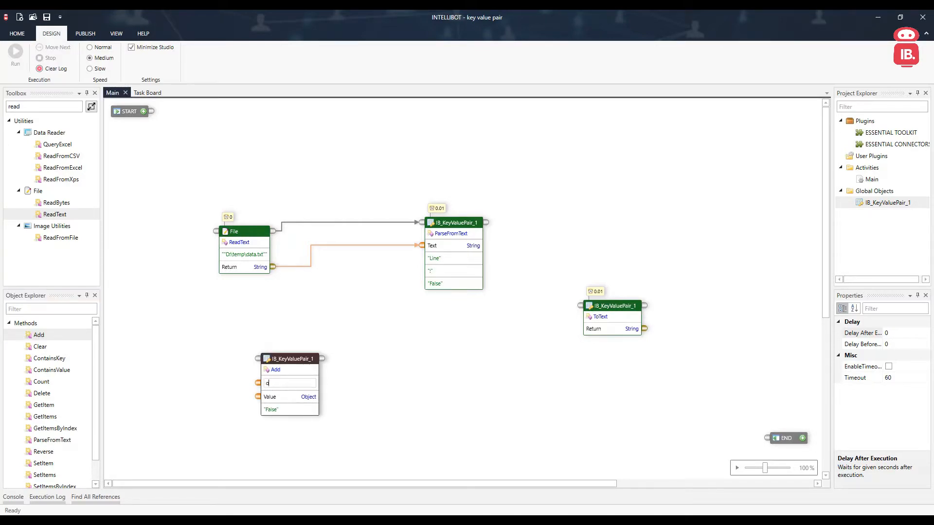
pyautogui.write('org"')
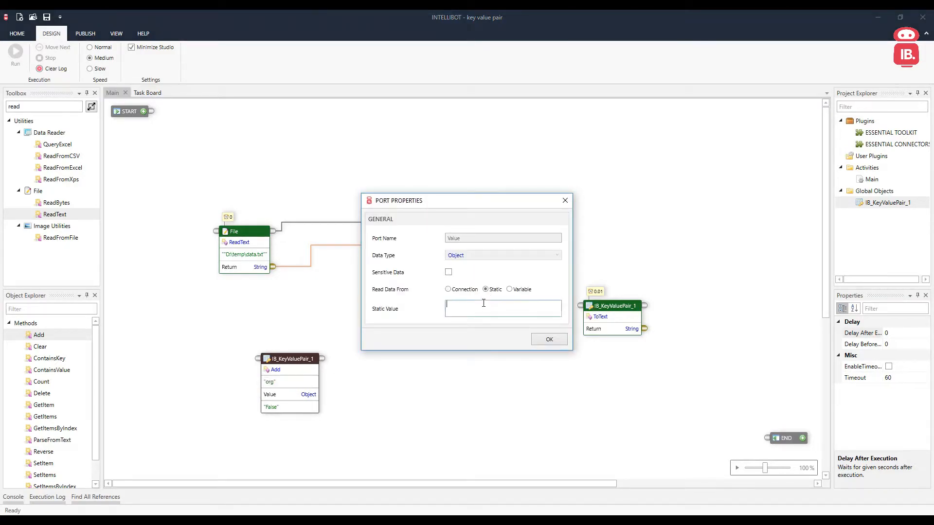
pyautogui.write('Intellibot')
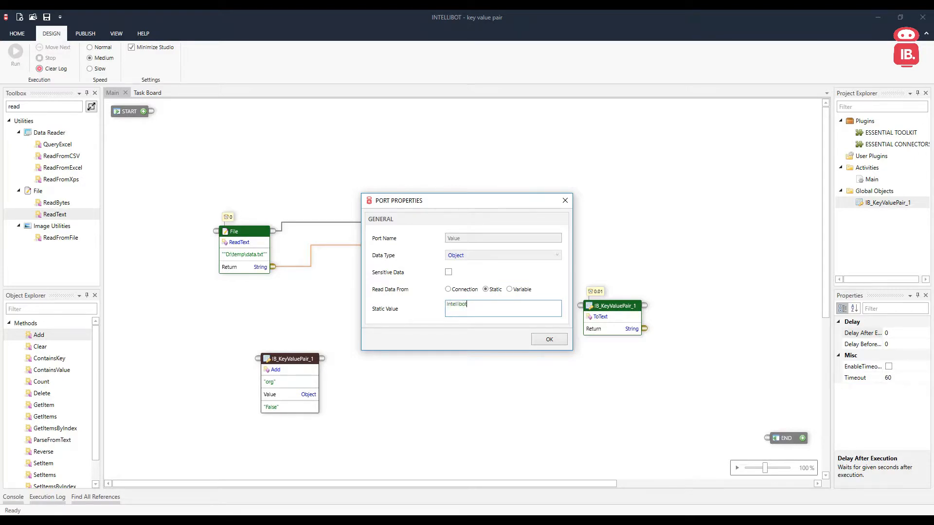
pyautogui.rightClick(292, 358)
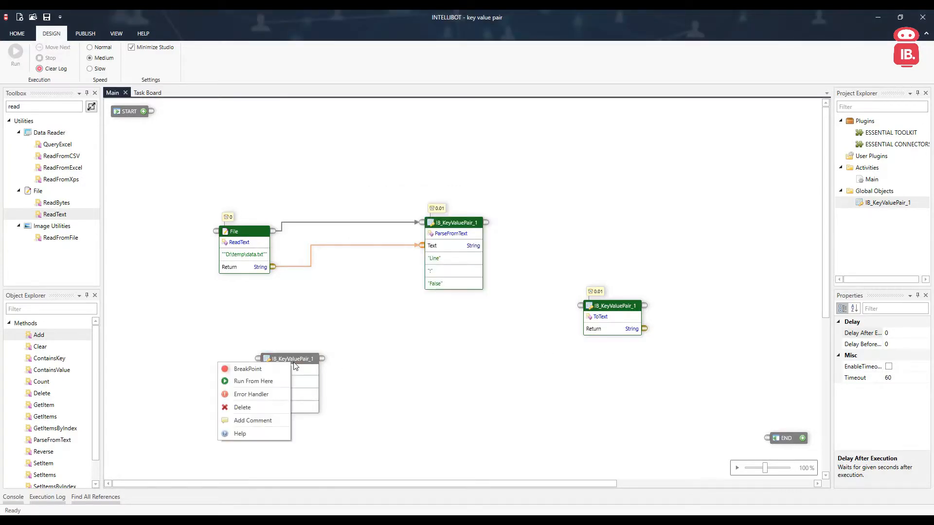
pyautogui.moveTo(309, 394)
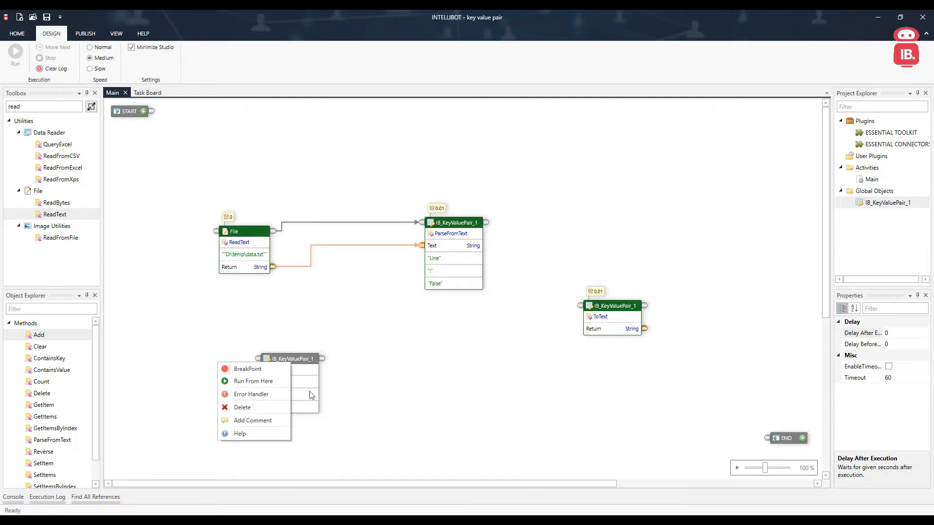
# - Run from the Add step, rerun ToText and preview the output showing org : Intellibot
pyautogui.click(407, 332)
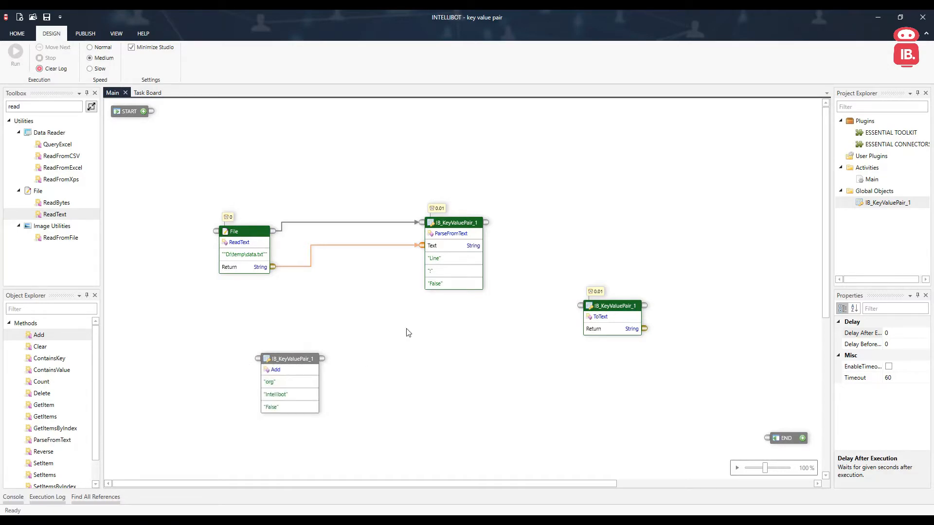
pyautogui.rightClick(289, 358)
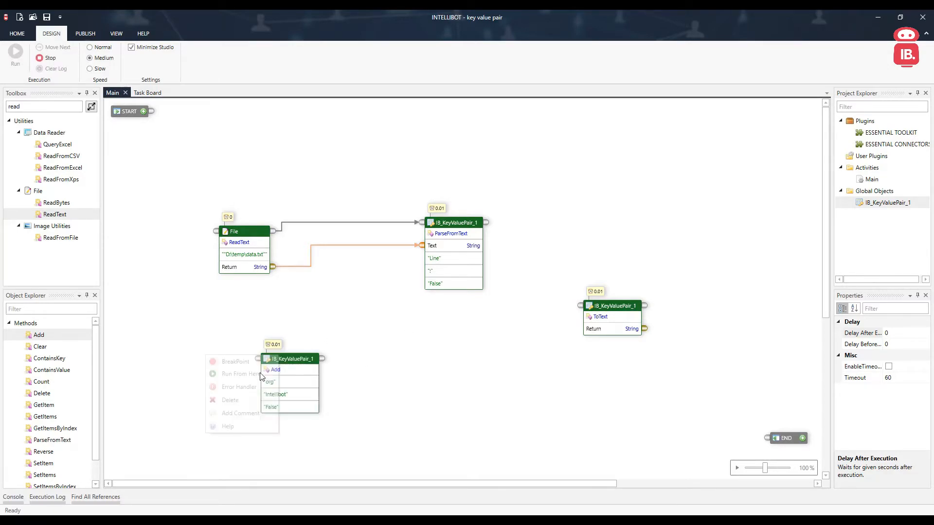
pyautogui.rightClick(614, 305)
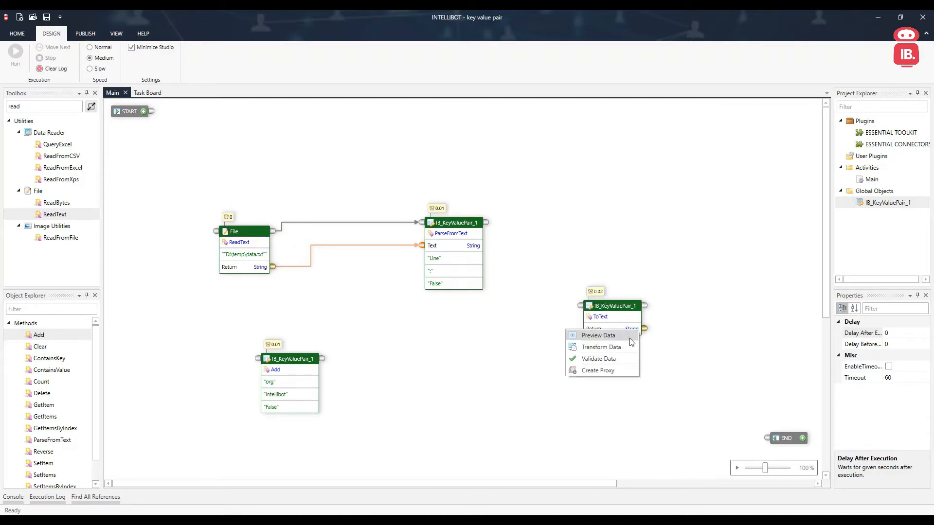
pyautogui.click(596, 335)
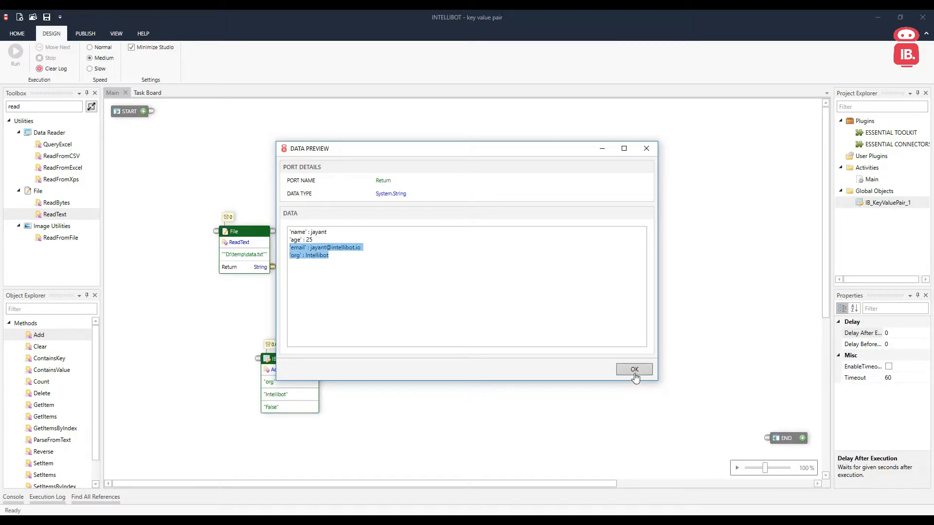
pyautogui.click(633, 370)
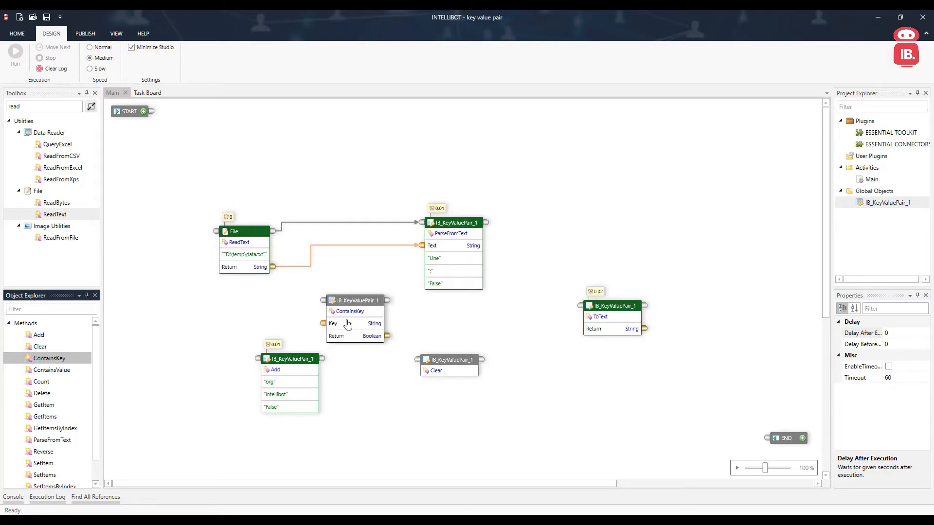
pyautogui.moveTo(347, 323)
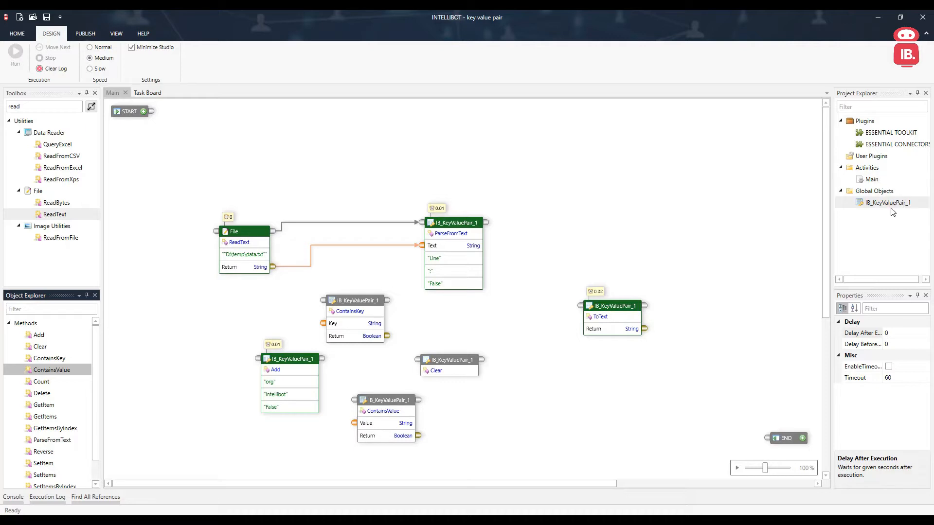
pyautogui.moveTo(386, 405)
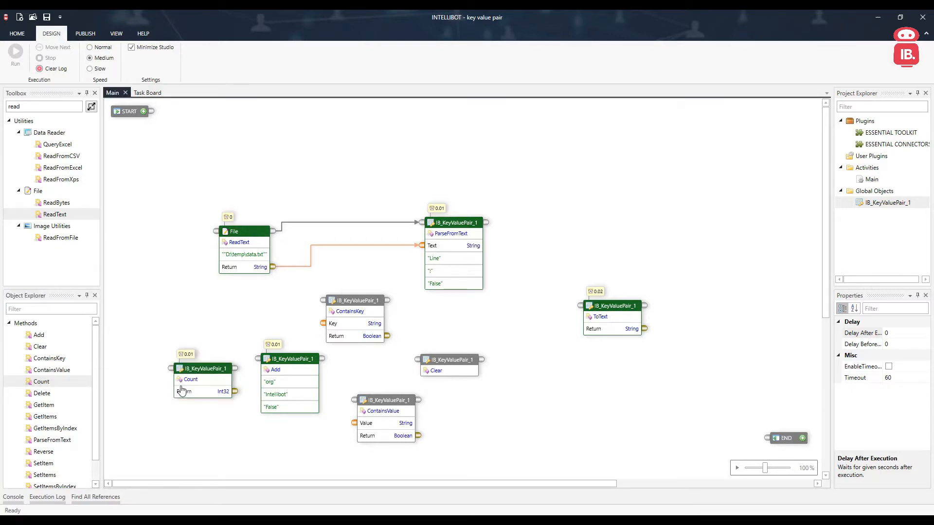
pyautogui.moveTo(234, 393)
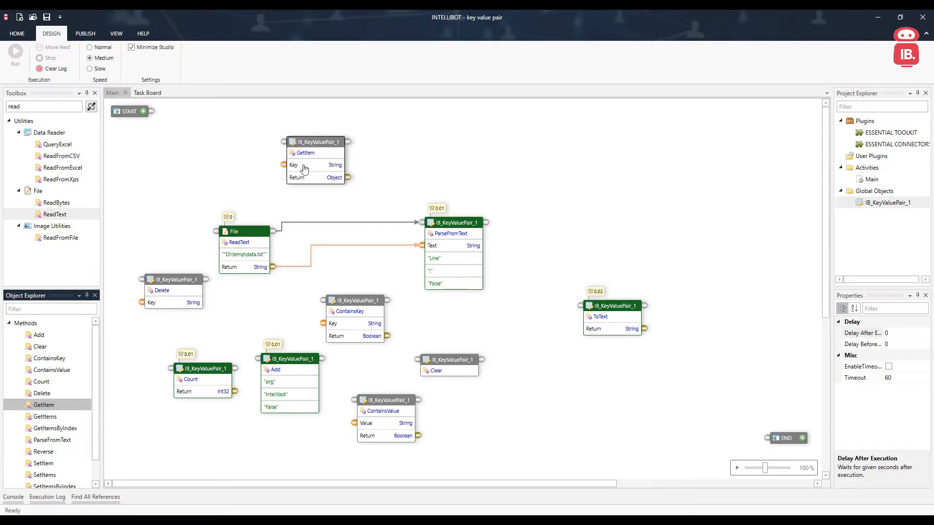
pyautogui.moveTo(219, 254)
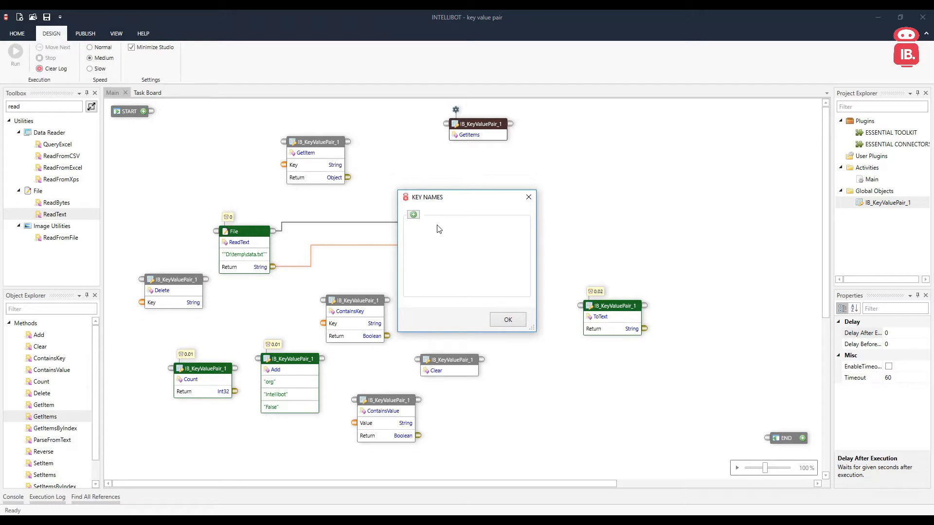
# - Give the GetItems step three Key Name inputs in the KEY NAMES dialog
pyautogui.click(412, 215)
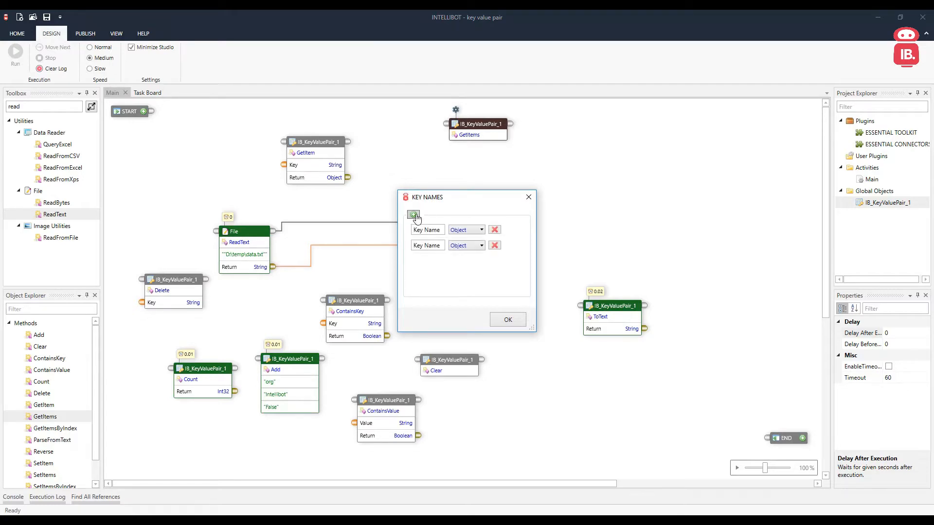
pyautogui.click(412, 214)
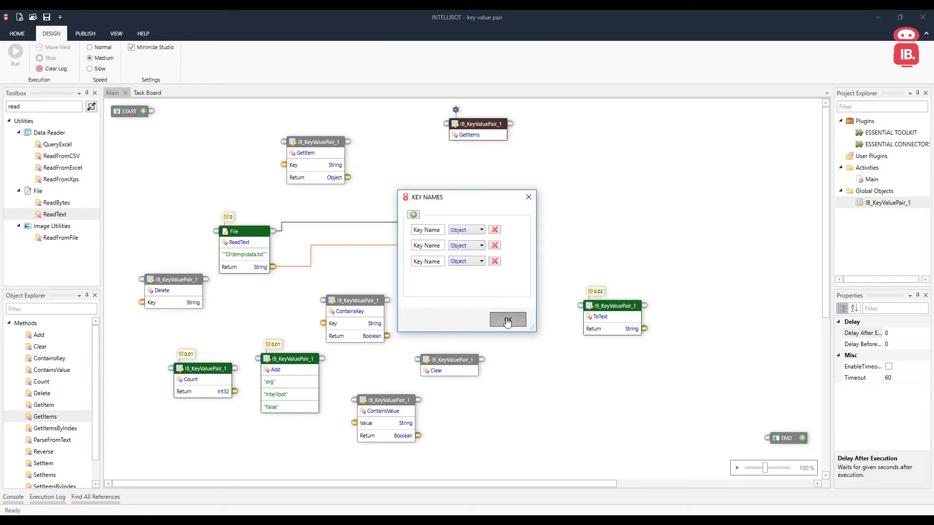
pyautogui.click(507, 320)
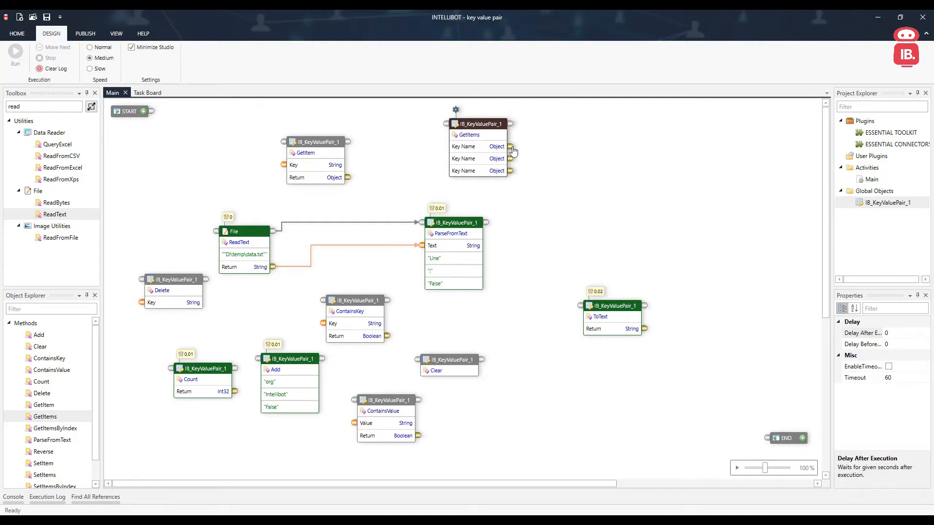
pyautogui.moveTo(518, 174)
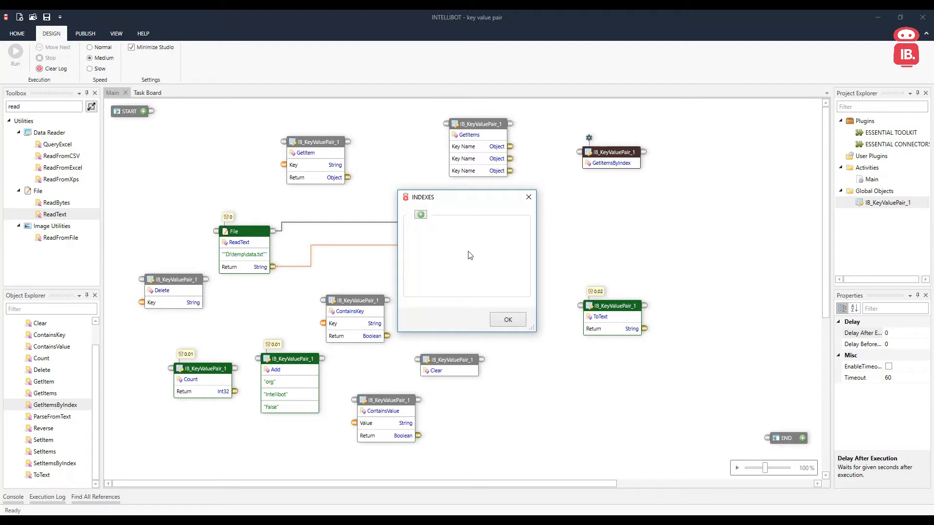
# - Give the GetItemsByIndex step three index inputs, each 0, in the INDEXES dialog
pyautogui.click(420, 214)
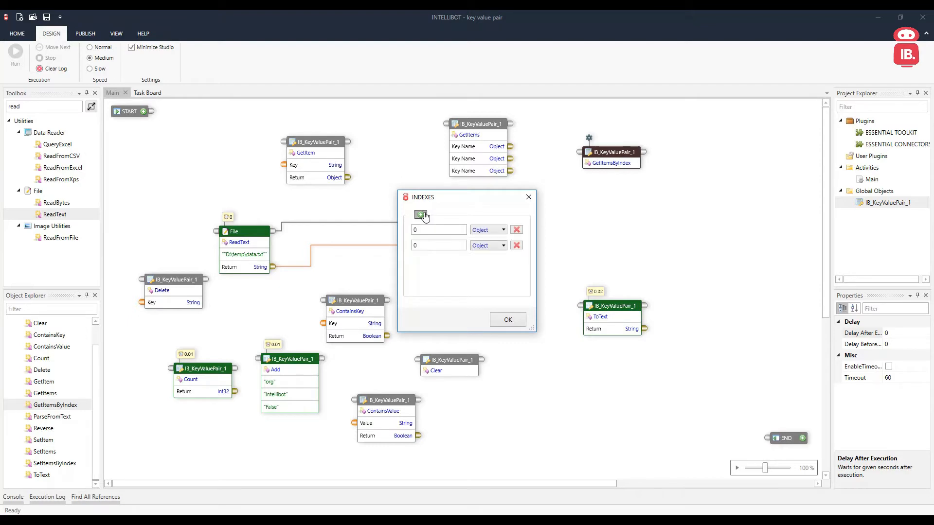
pyautogui.click(420, 214)
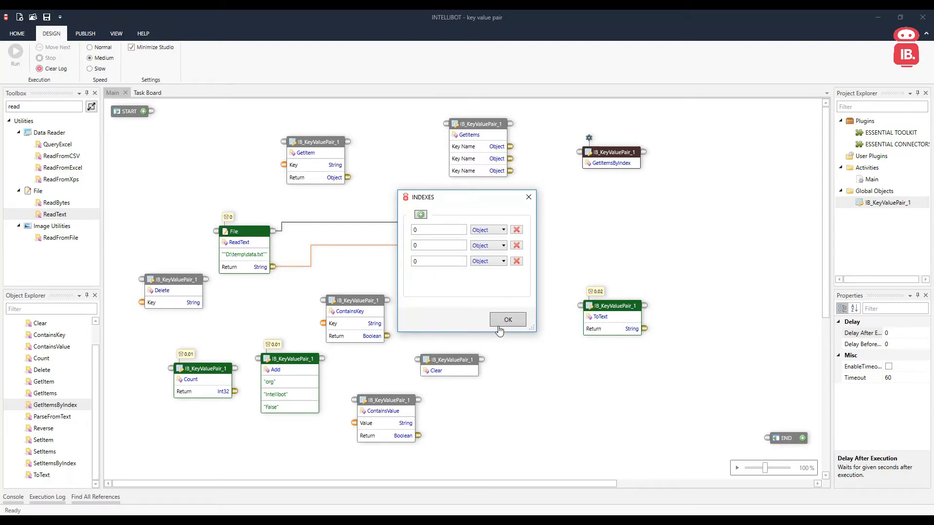
pyautogui.click(506, 319)
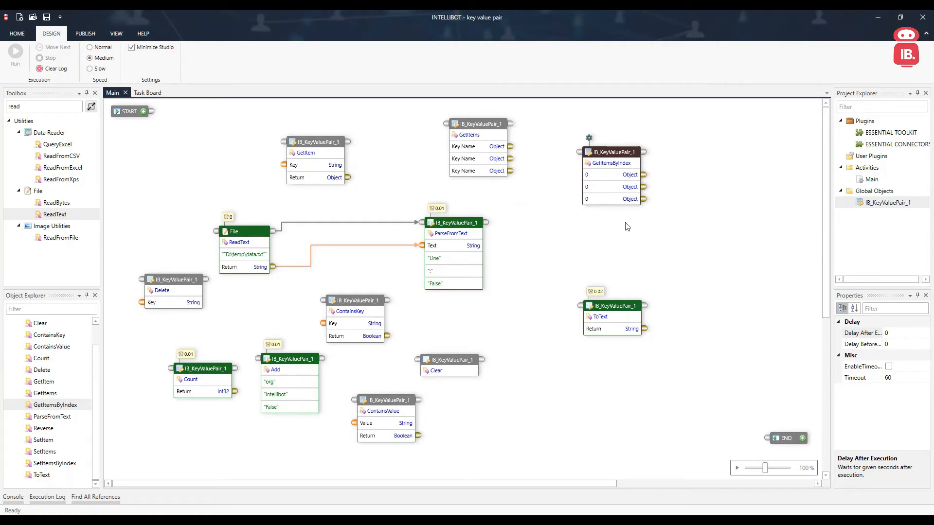
pyautogui.click(53, 416)
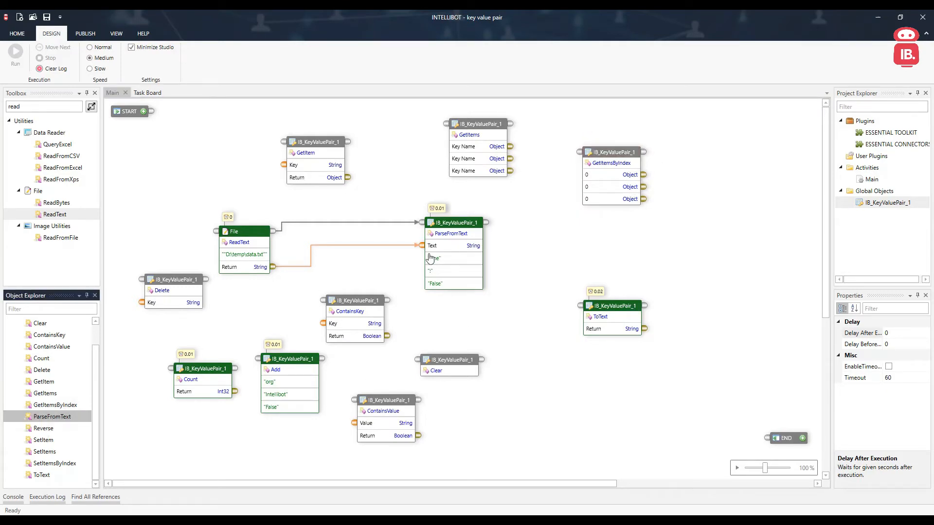
# - Place the Reverse method, run the flow, and preview ToText's return showing the pairs reversed
pyautogui.click(43, 427)
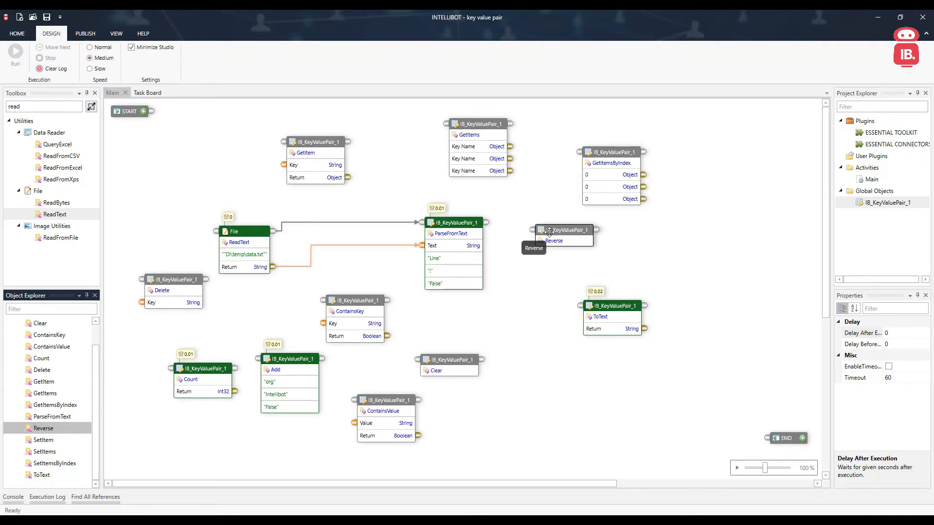
pyautogui.moveTo(560, 232)
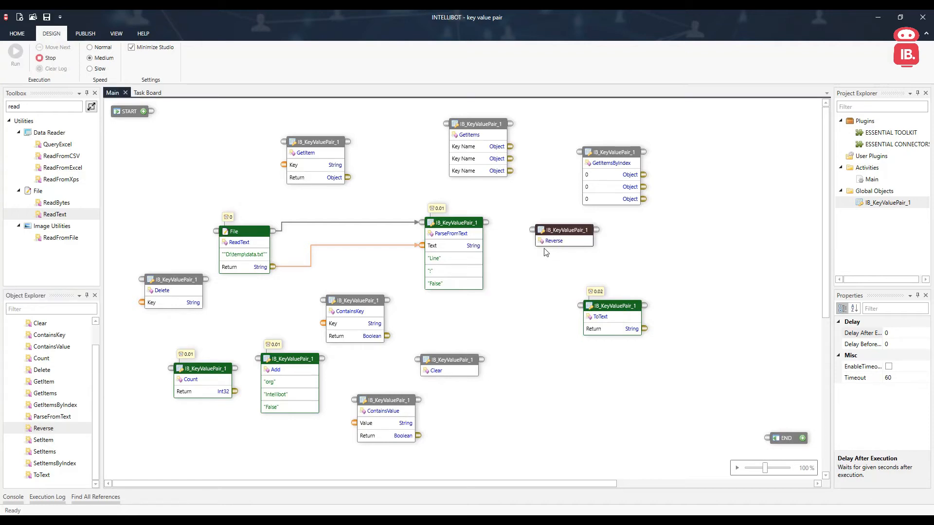
pyautogui.rightClick(612, 306)
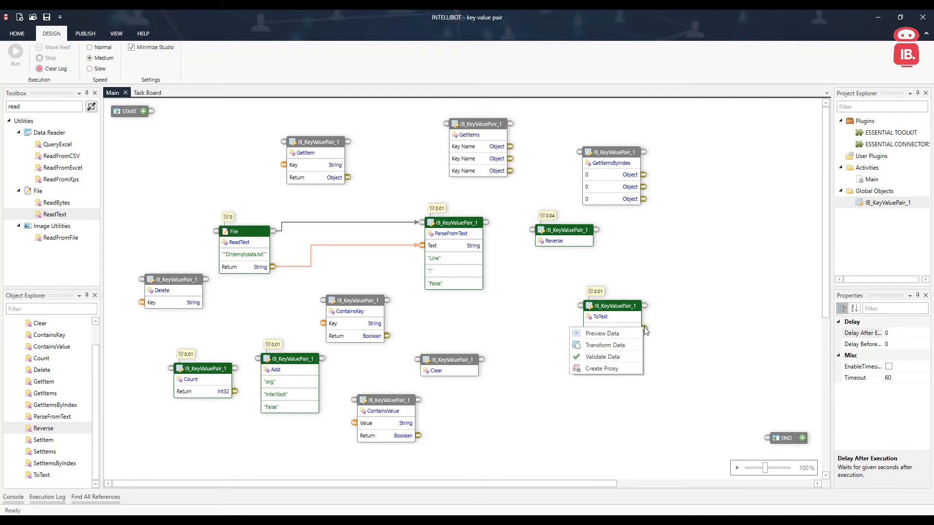
pyautogui.click(601, 332)
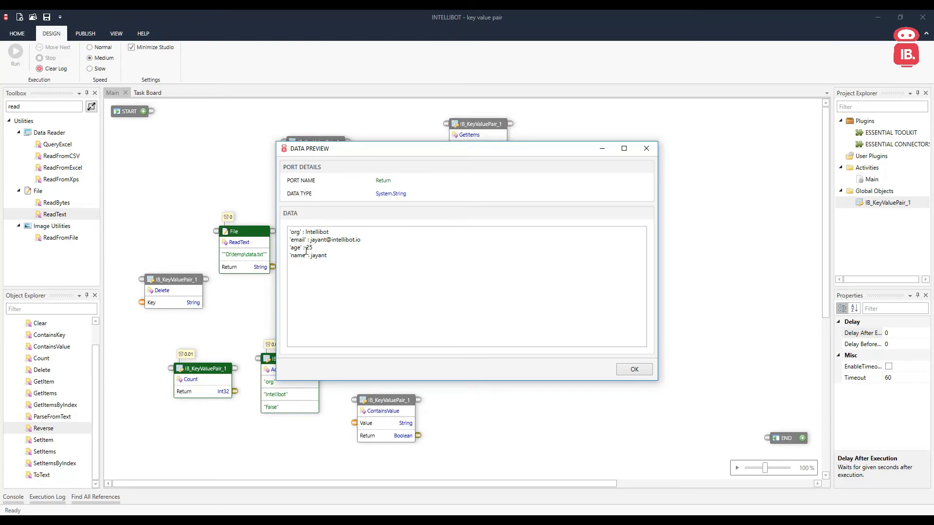
pyautogui.click(633, 370)
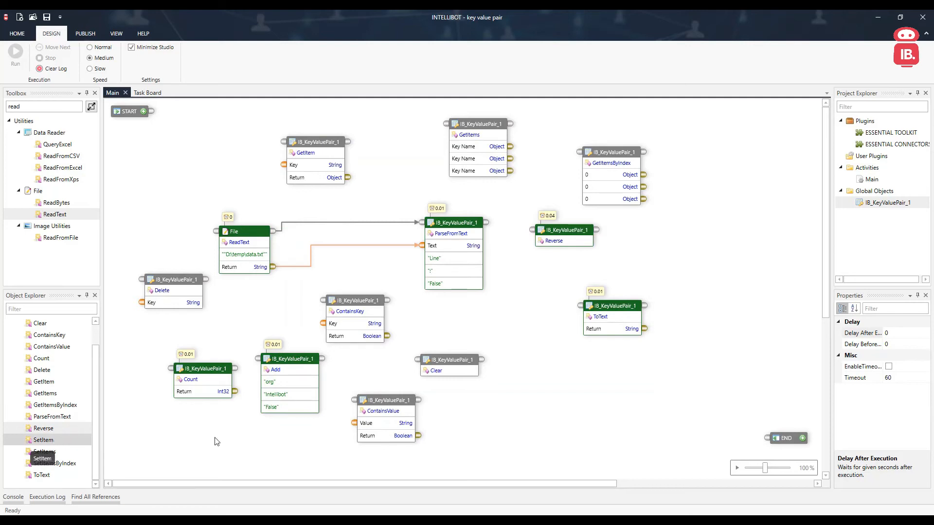
pyautogui.moveTo(524, 364)
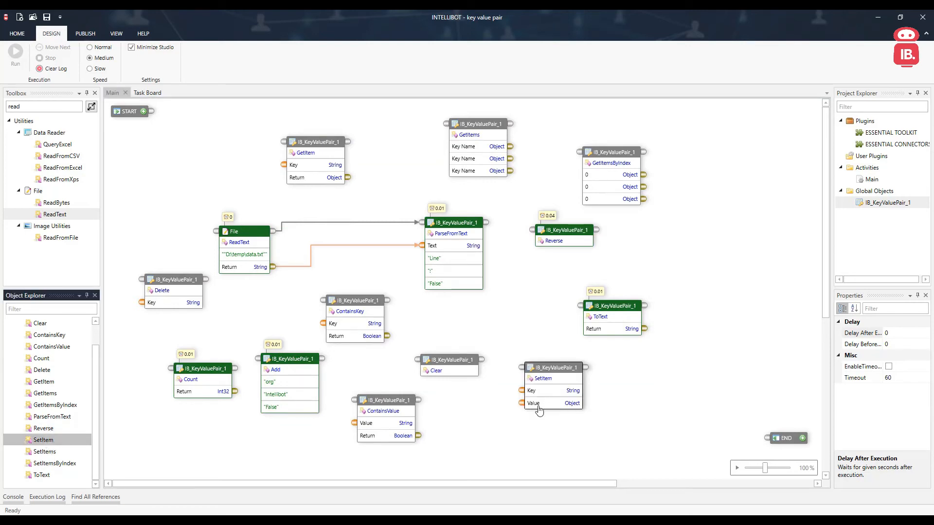
pyautogui.moveTo(123, 429)
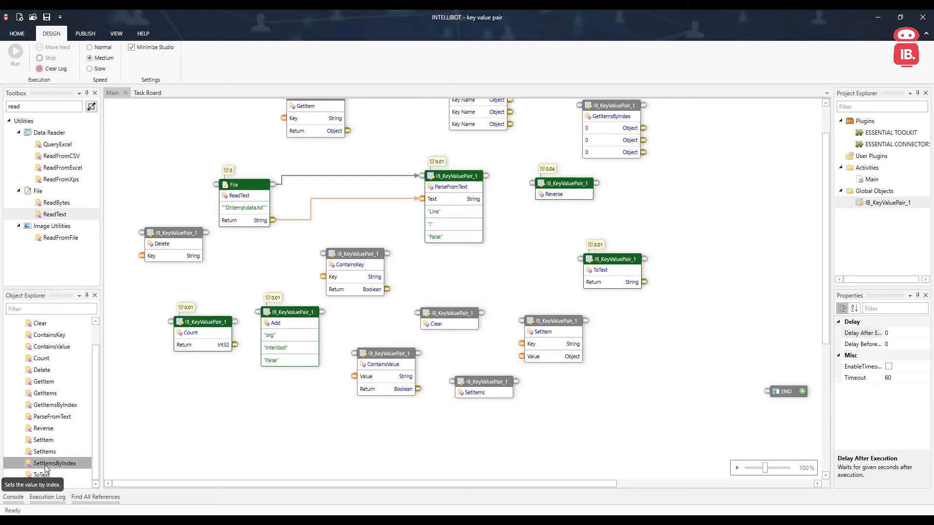
pyautogui.moveTo(548, 409)
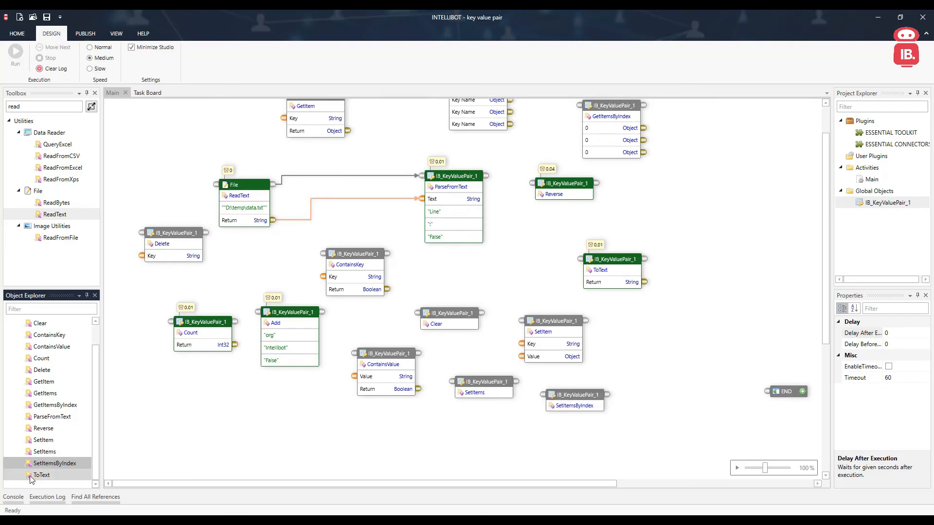
pyautogui.moveTo(41, 474)
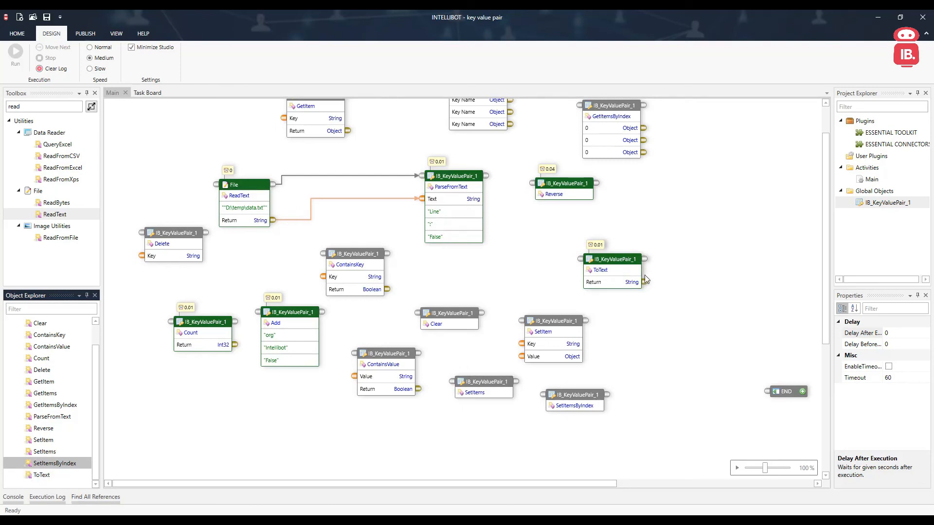
pyautogui.moveTo(633, 291)
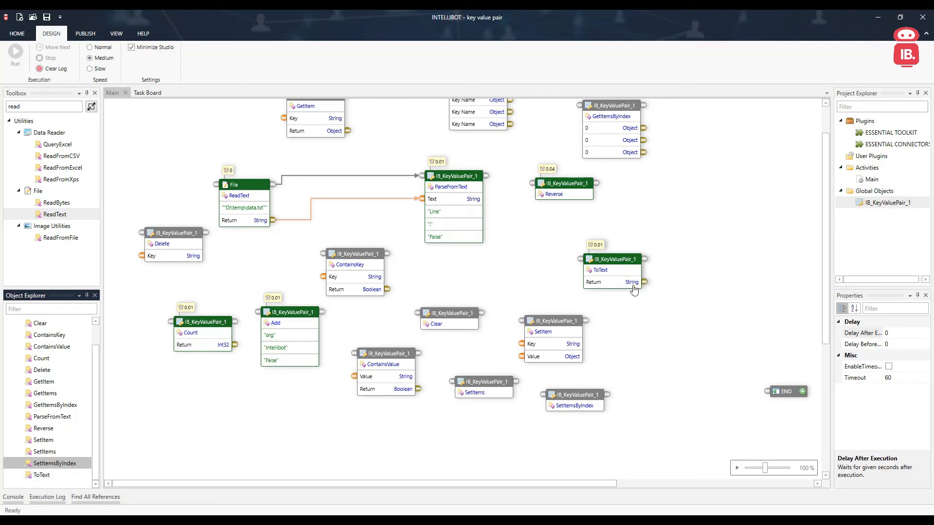
pyautogui.moveTo(651, 300)
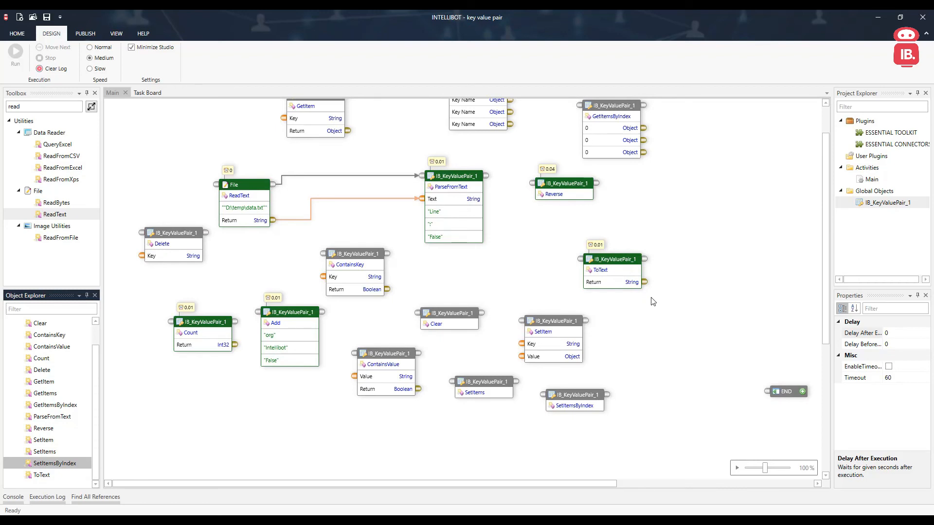